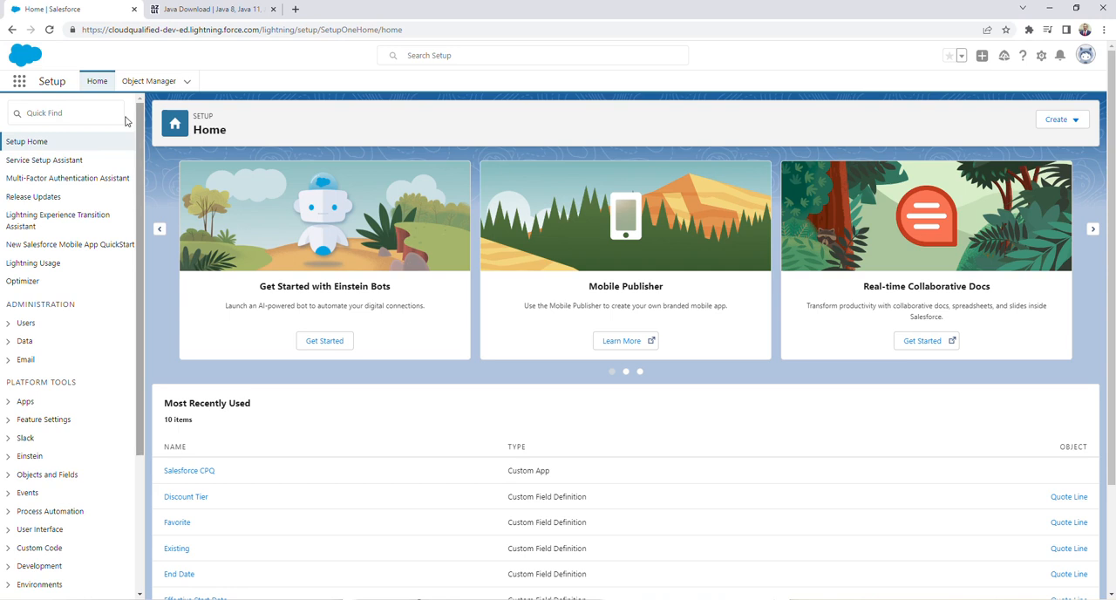
# Search Quick Find for 'data loader' and open the Data Loader setup page
pyautogui.write('data loader')
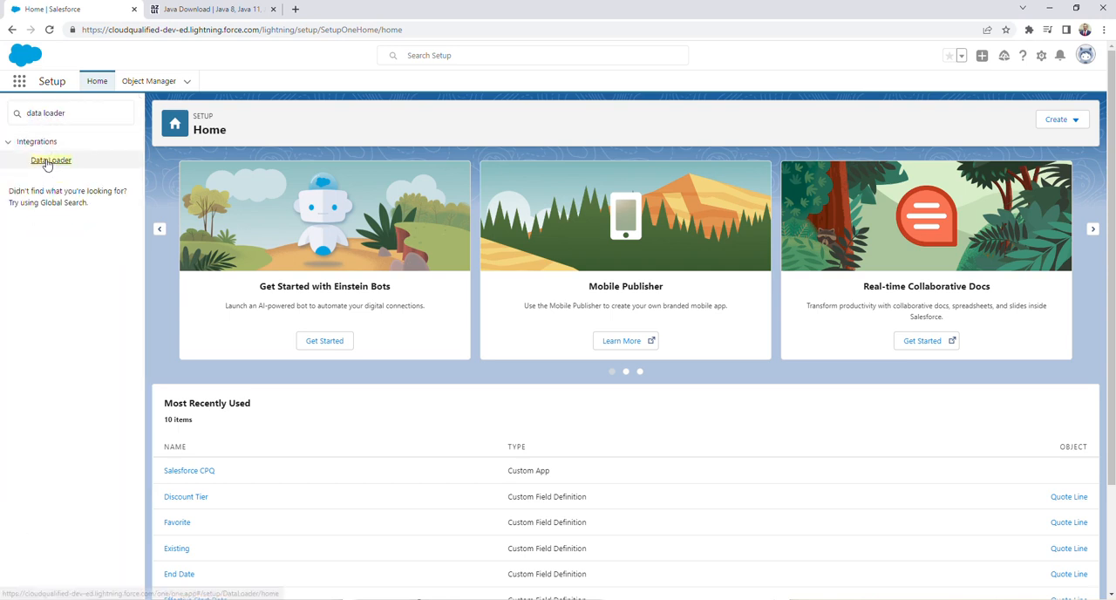
pyautogui.click(51, 161)
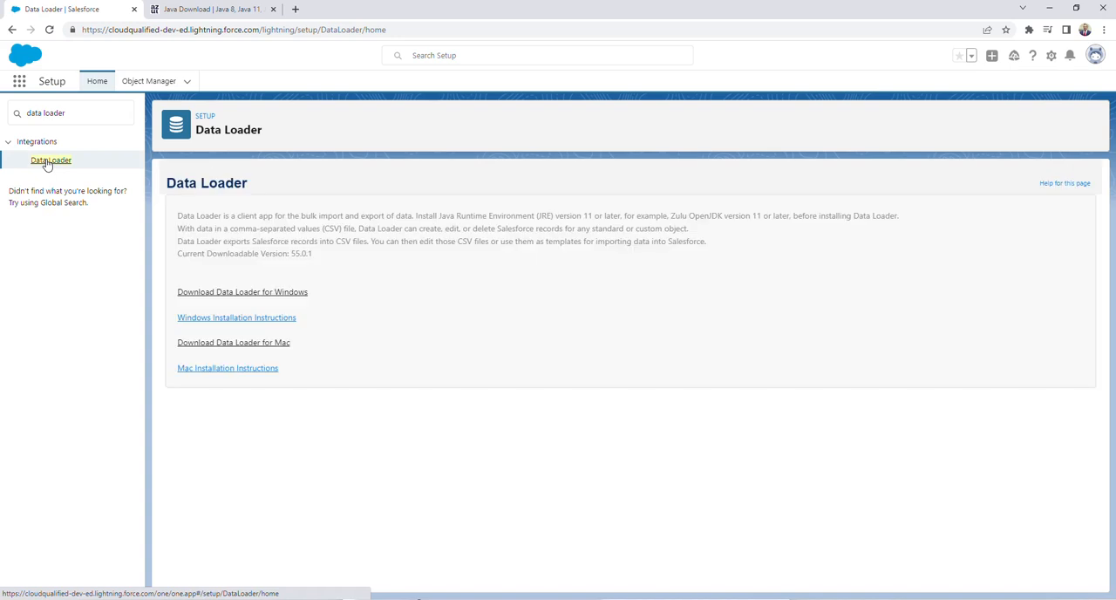
pyautogui.moveTo(231, 225)
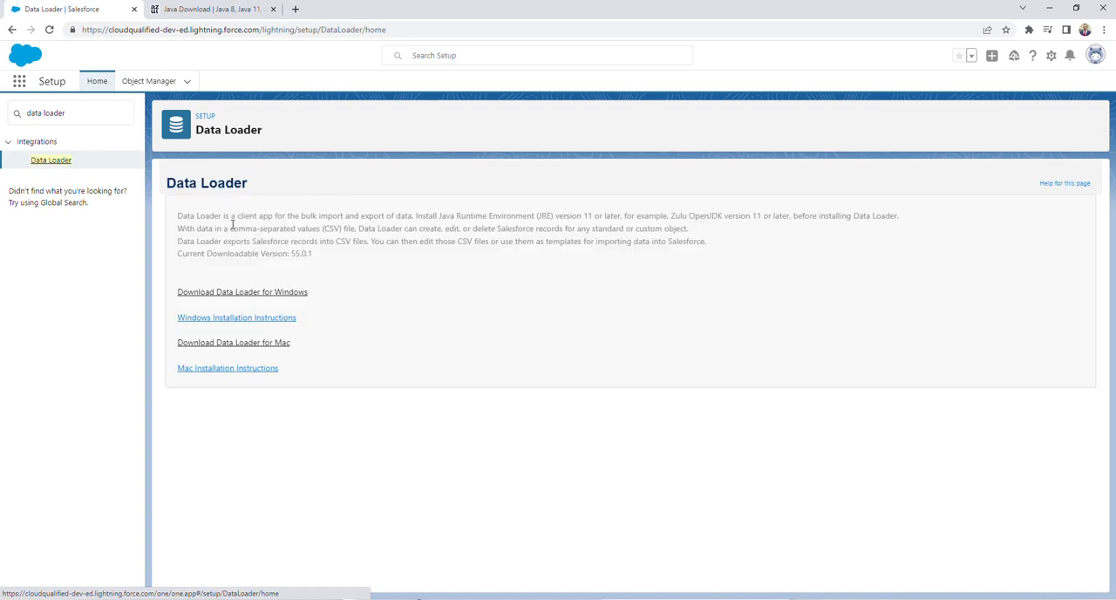
pyautogui.moveTo(643, 212)
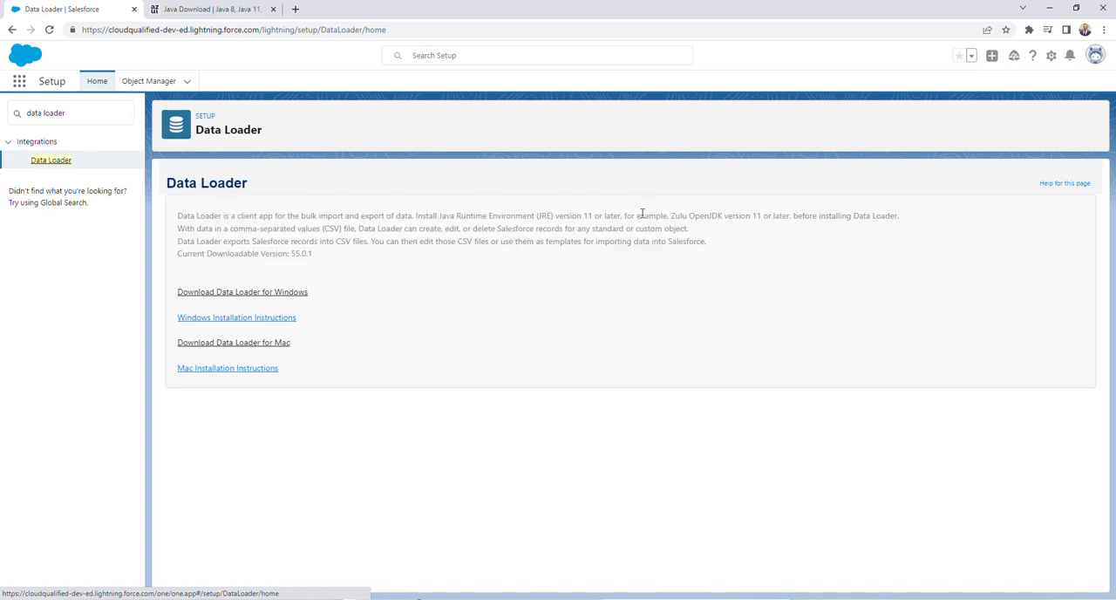
pyautogui.moveTo(768, 230)
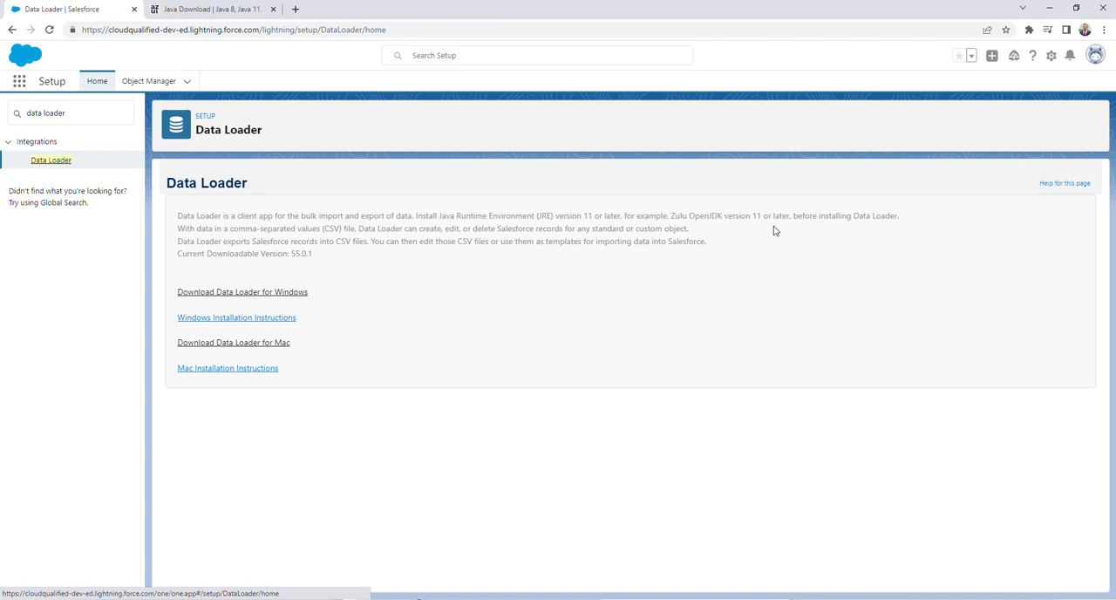
# Download the Zulu JDK 18.0.2+9 .msi for Windows x86 64-bit from Azul
pyautogui.click(209, 9)
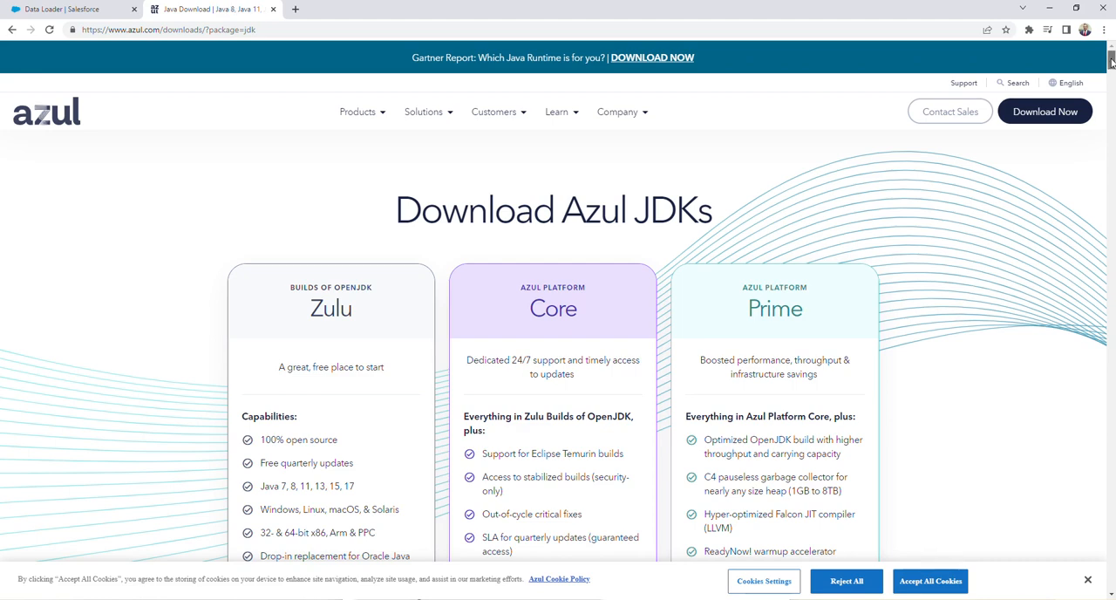
pyautogui.scroll(-3)
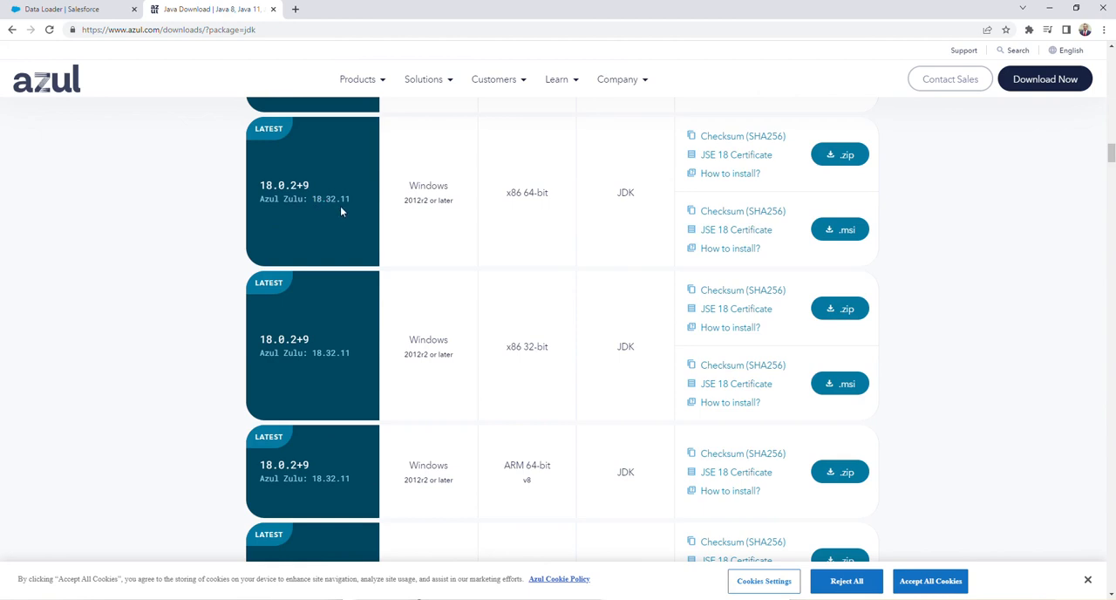
pyautogui.moveTo(561, 234)
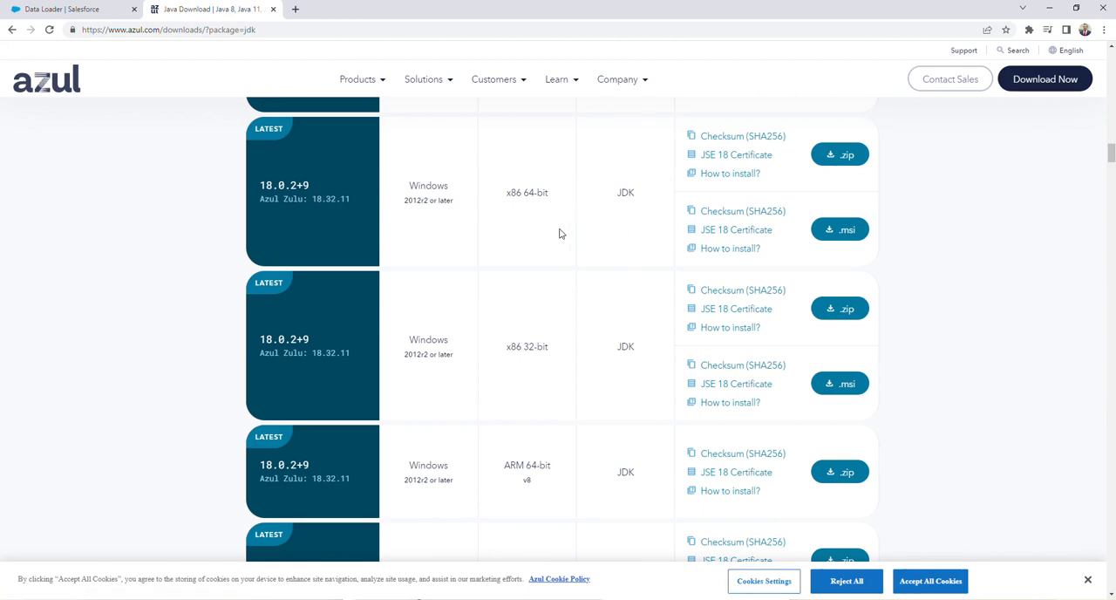
pyautogui.moveTo(840, 230)
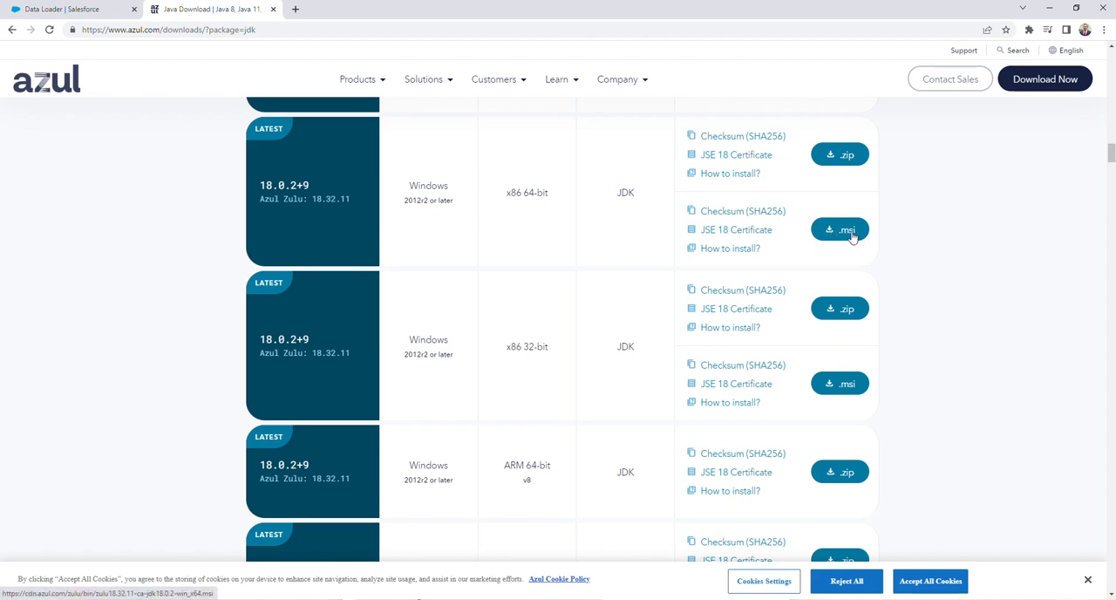
pyautogui.scroll(-3)
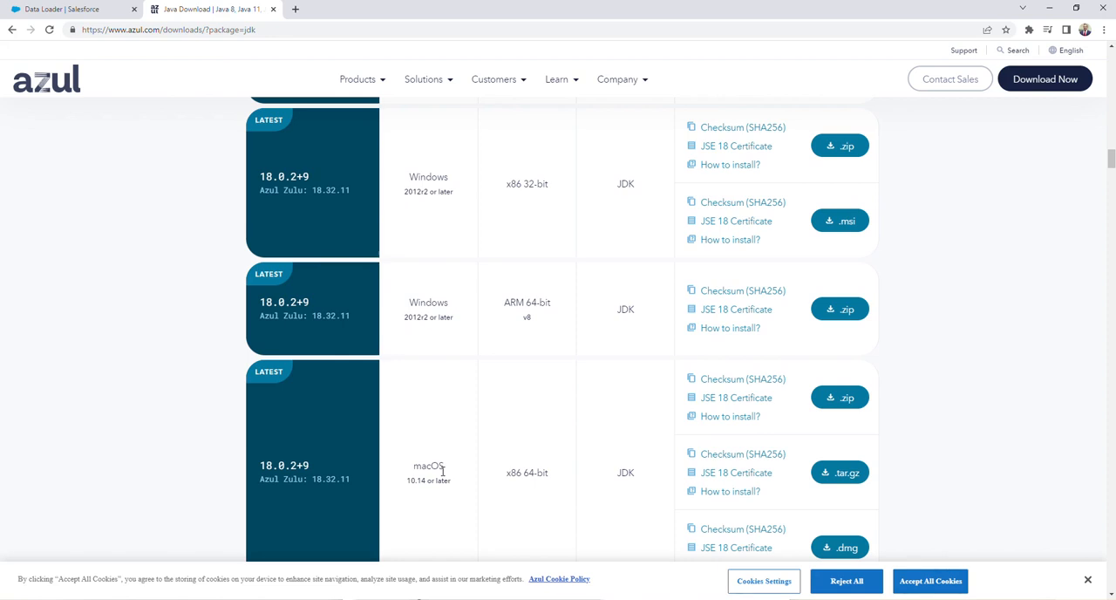
pyautogui.scroll(3)
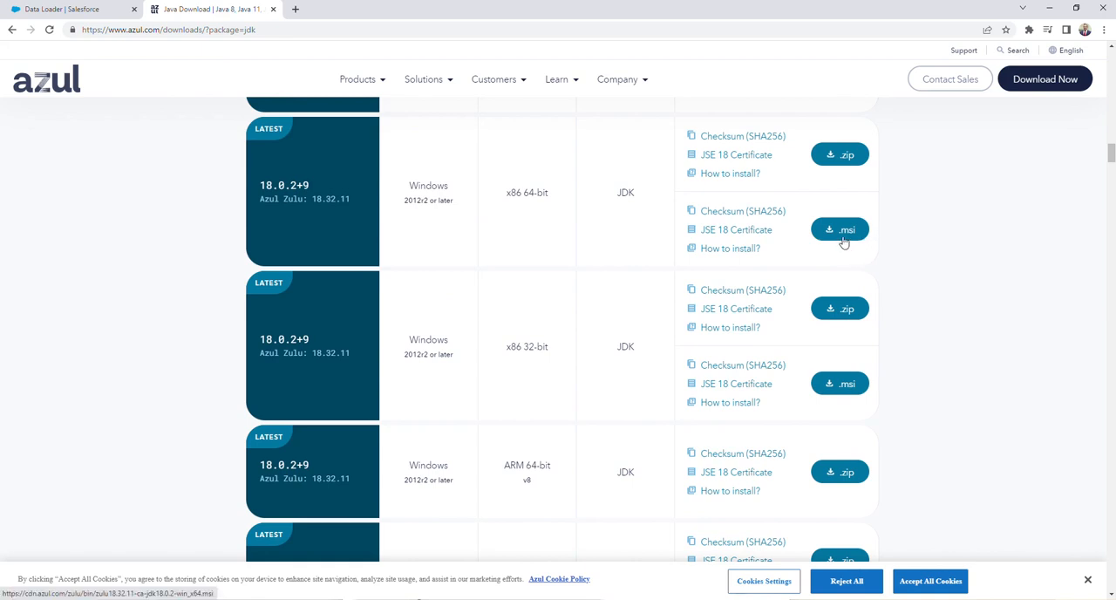
pyautogui.click(840, 229)
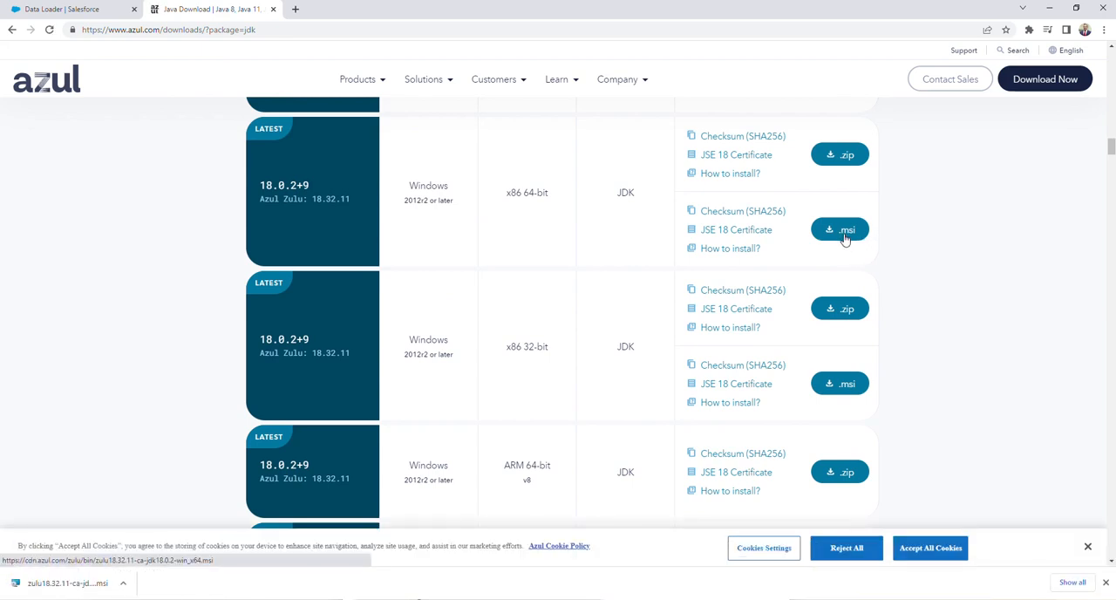
pyautogui.moveTo(47, 436)
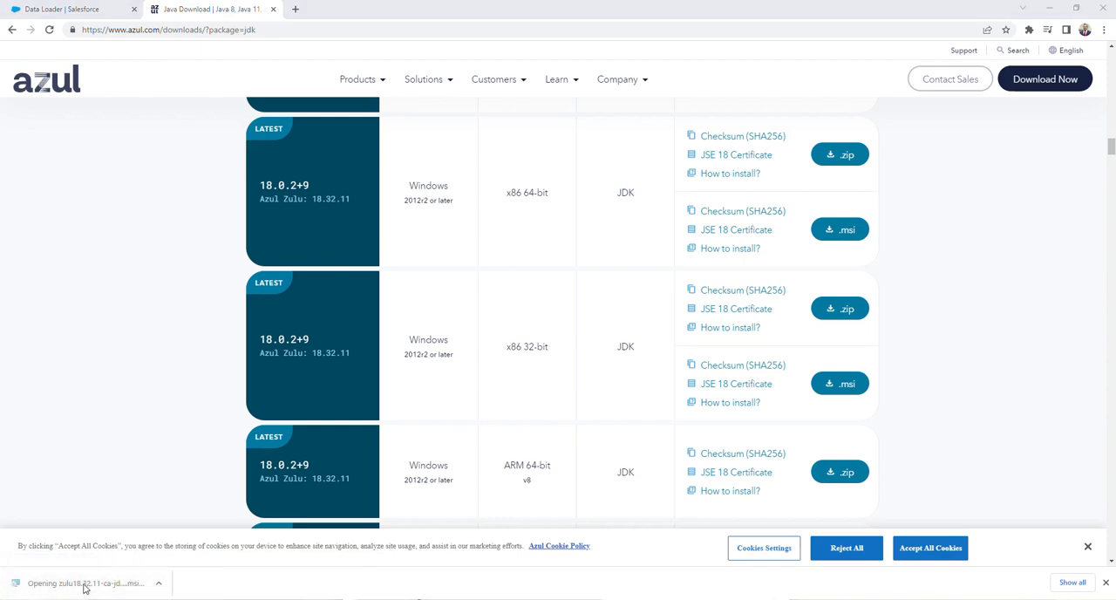
# Run the Azul Zulu JDK 18.32.11 installer with default features through to Finish
pyautogui.click(85, 583)
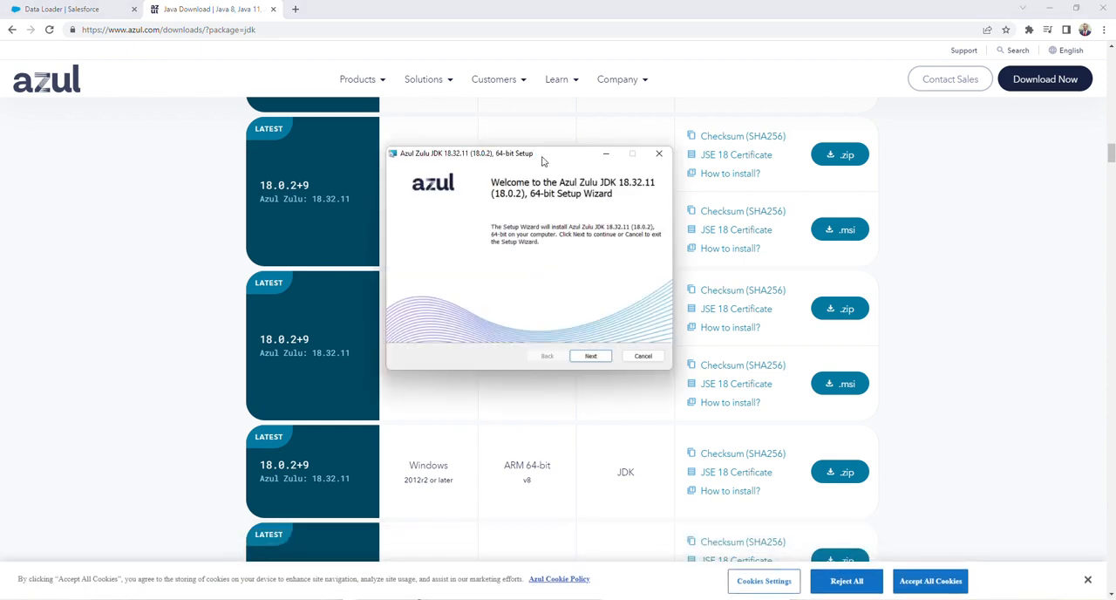
pyautogui.click(590, 356)
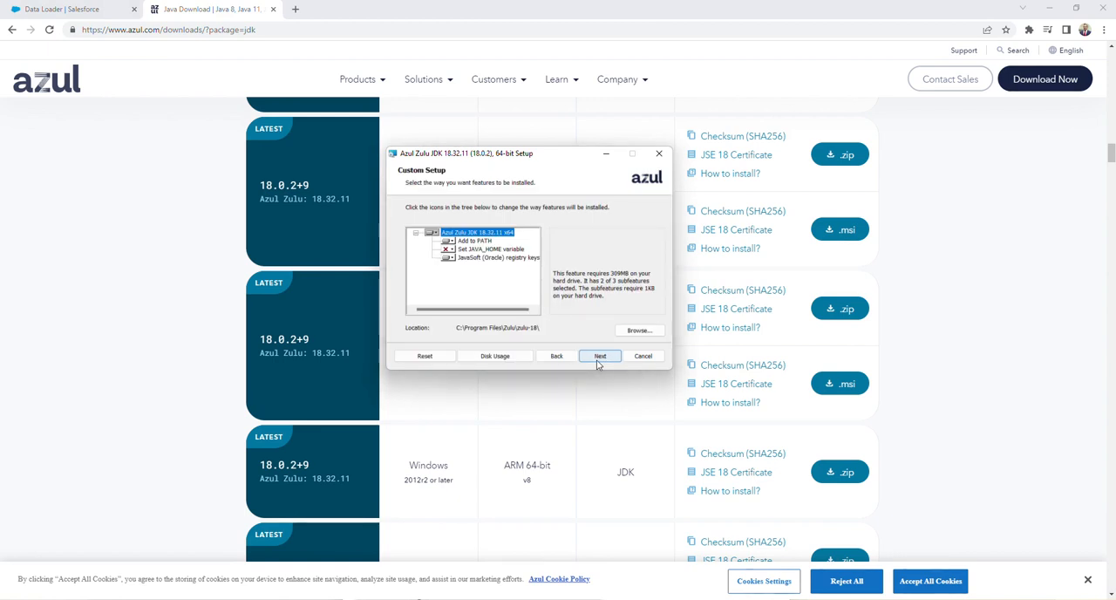
pyautogui.click(600, 356)
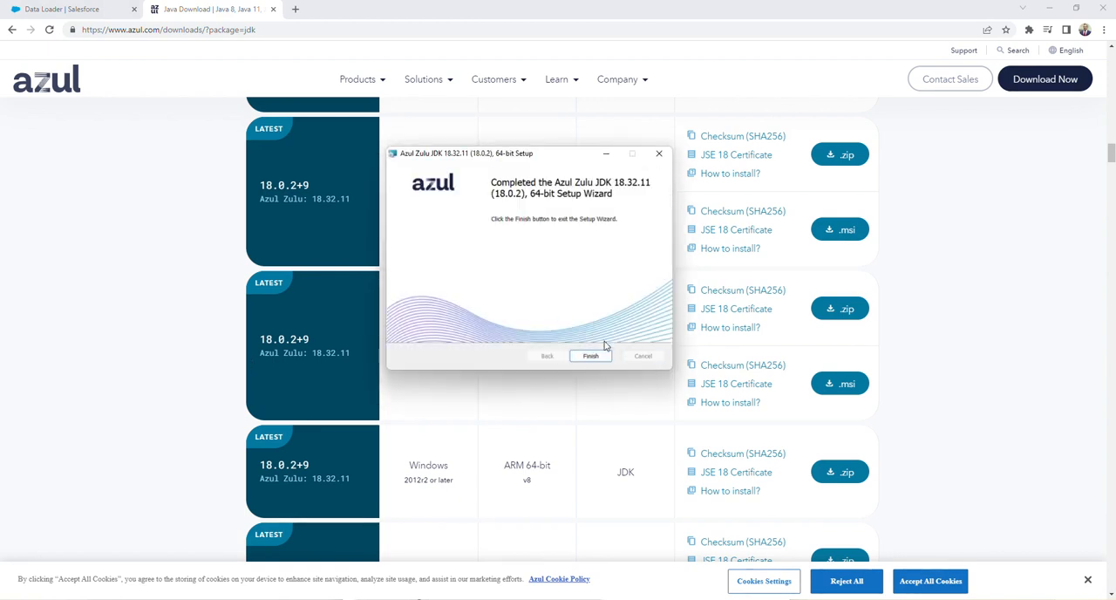
pyautogui.click(591, 356)
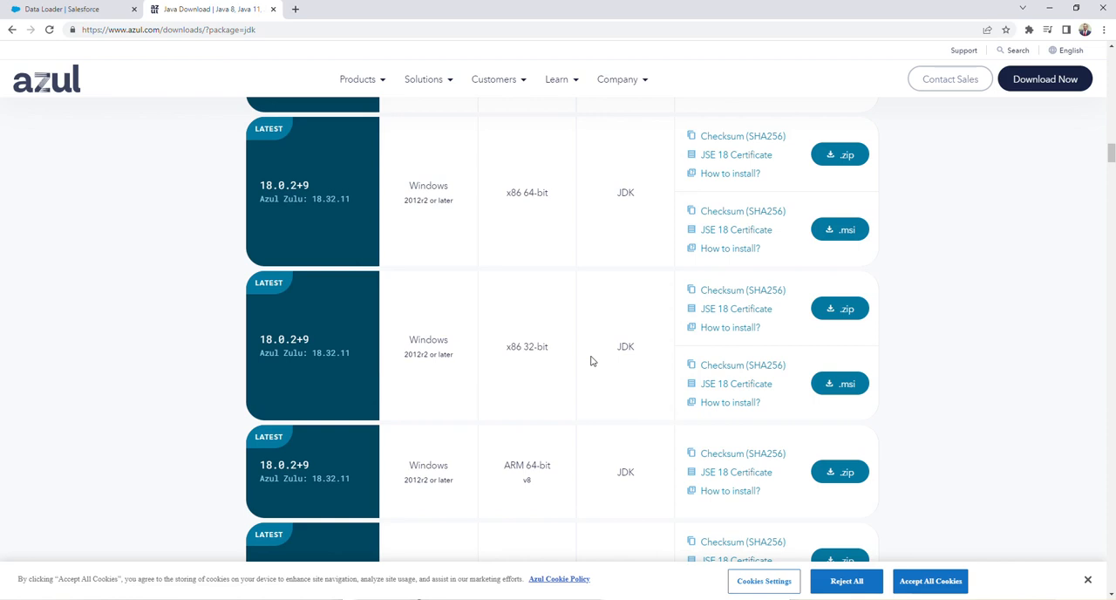
pyautogui.moveTo(334, 117)
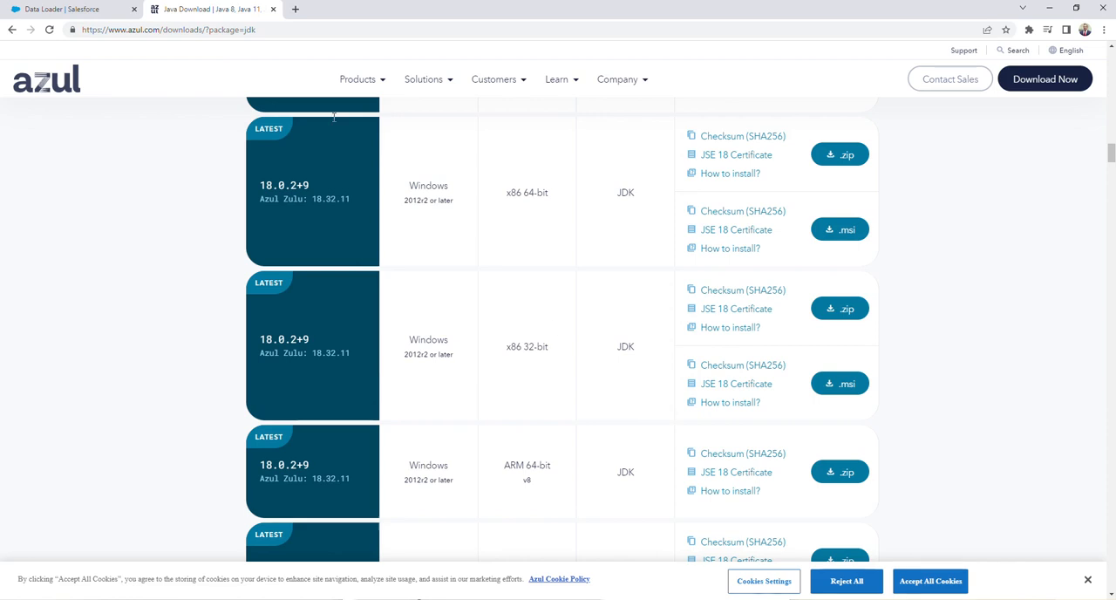
# Download the Data Loader for Windows zip from the Salesforce Data Loader page
pyautogui.click(70, 9)
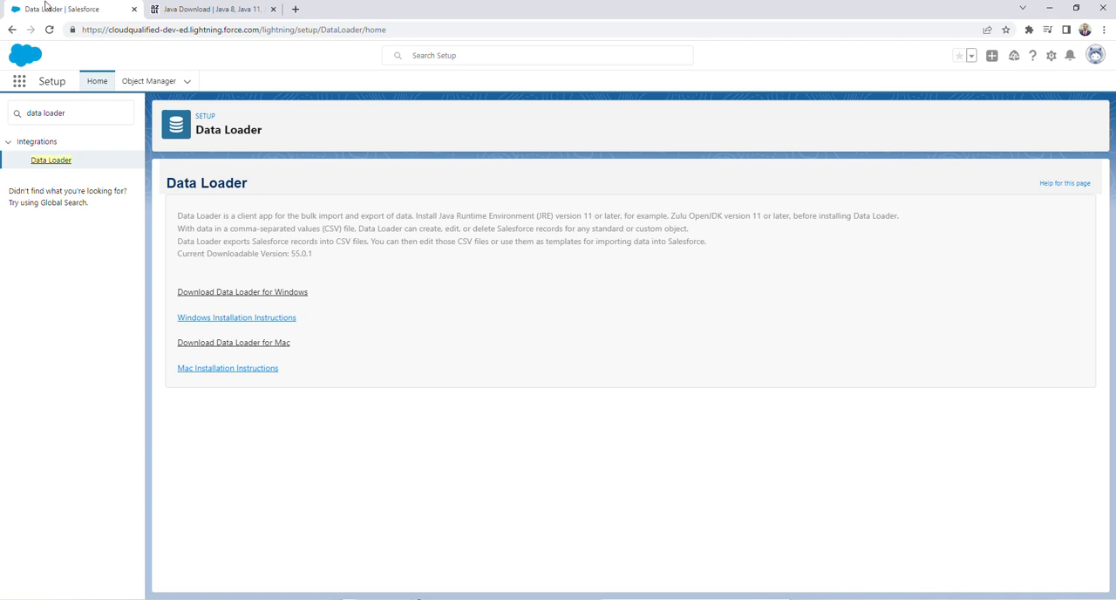
pyautogui.moveTo(259, 301)
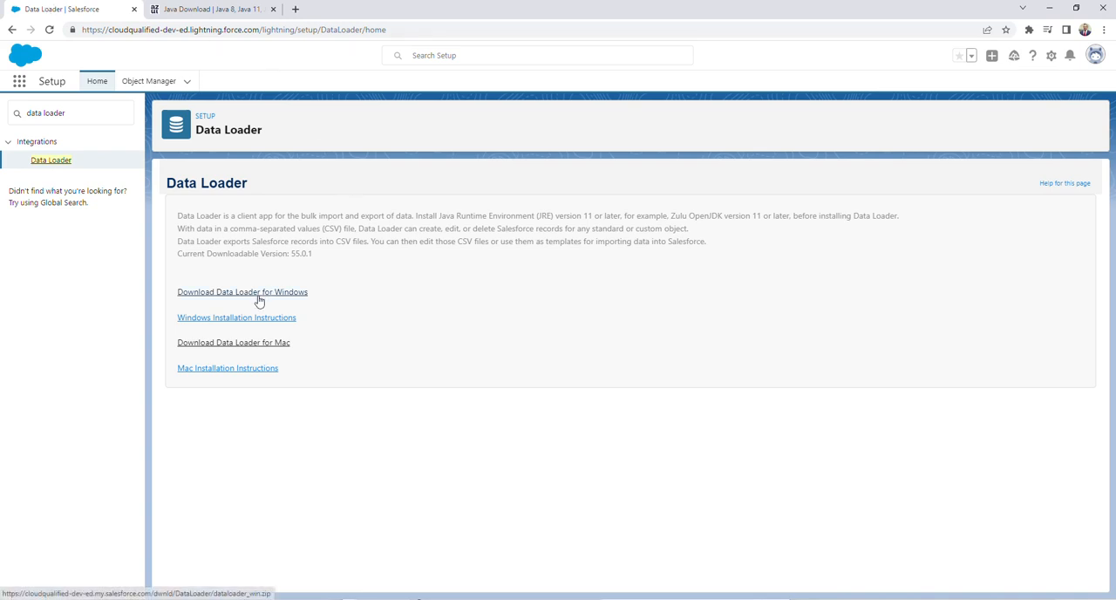
pyautogui.moveTo(243, 330)
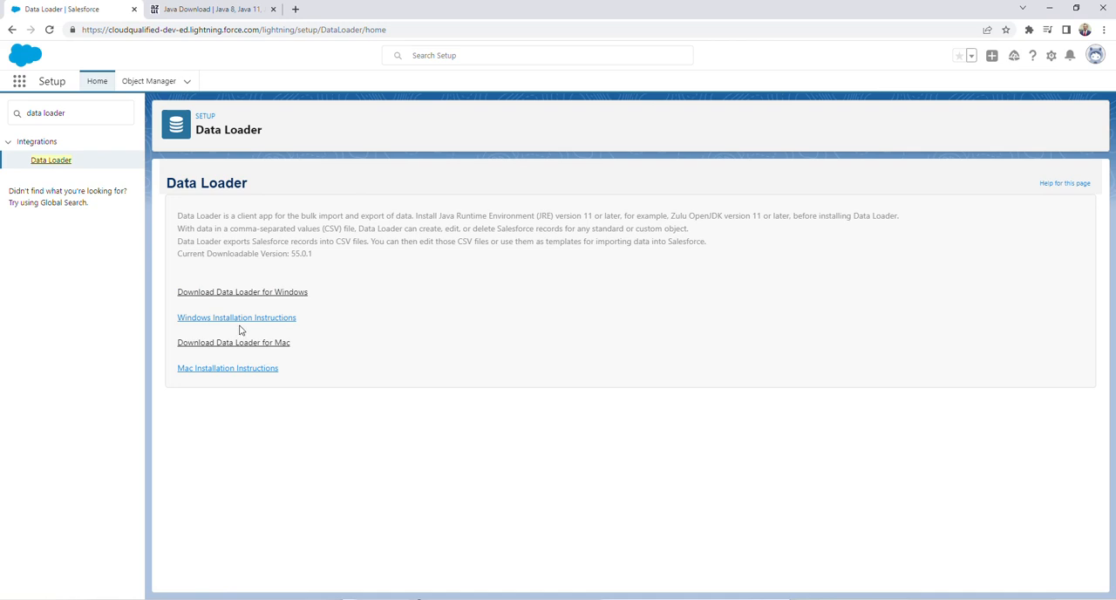
pyautogui.moveTo(244, 366)
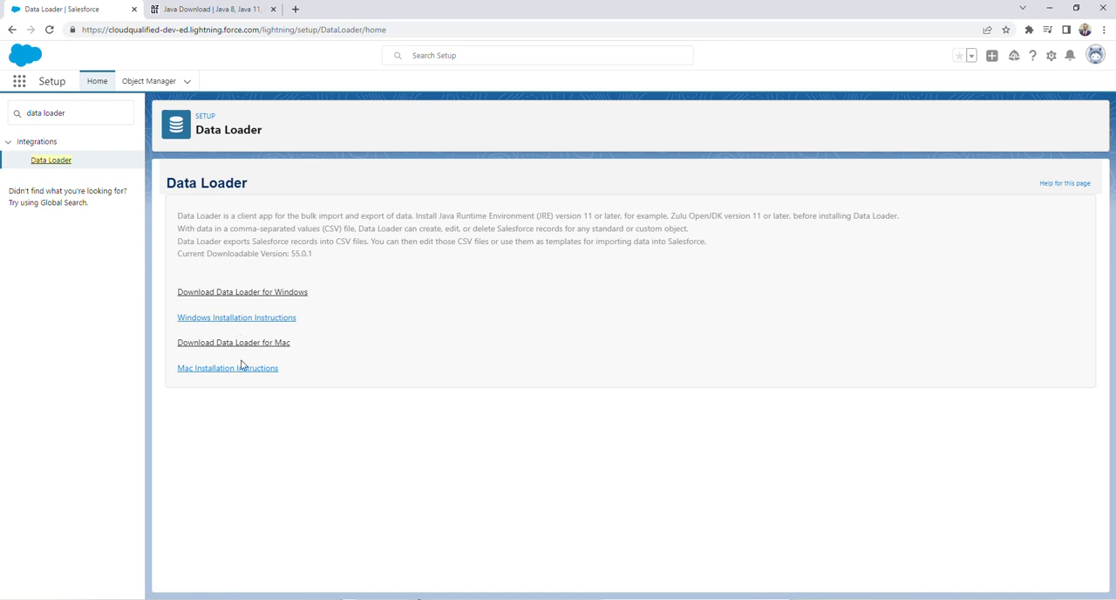
pyautogui.click(242, 292)
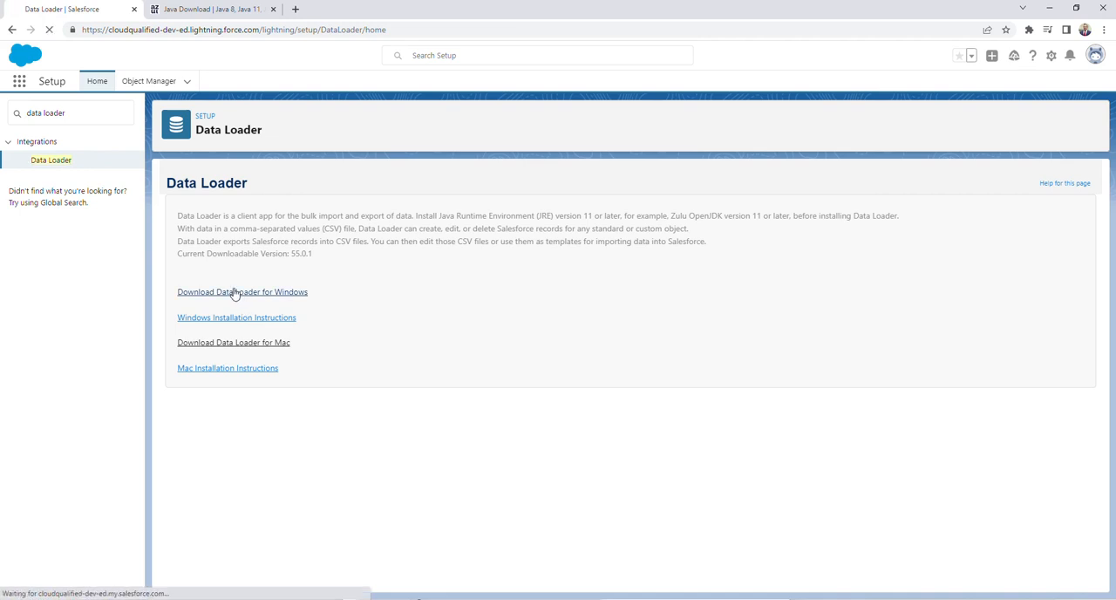
pyautogui.click(242, 291)
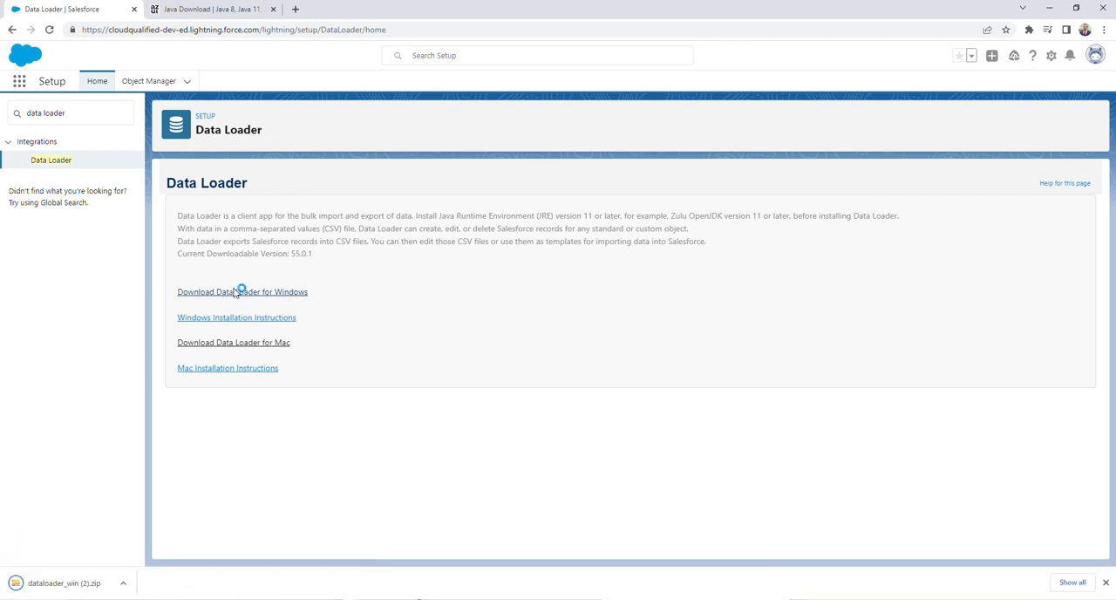
pyautogui.rightClick(170, 139)
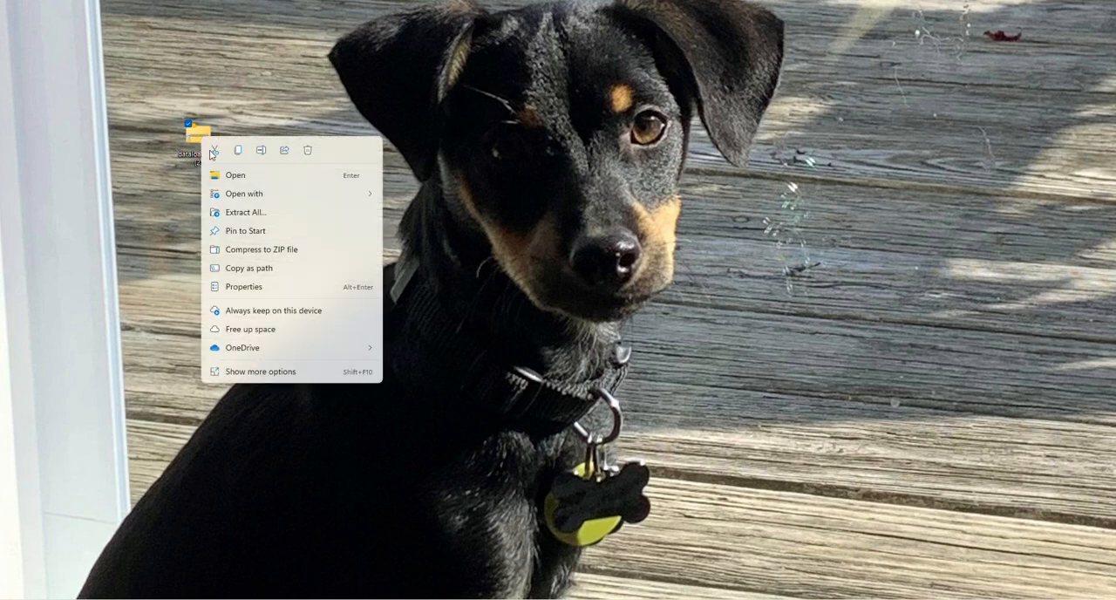
# Extract the Data Loader zip to the desktop dataloader_win (2) folder
pyautogui.click(247, 212)
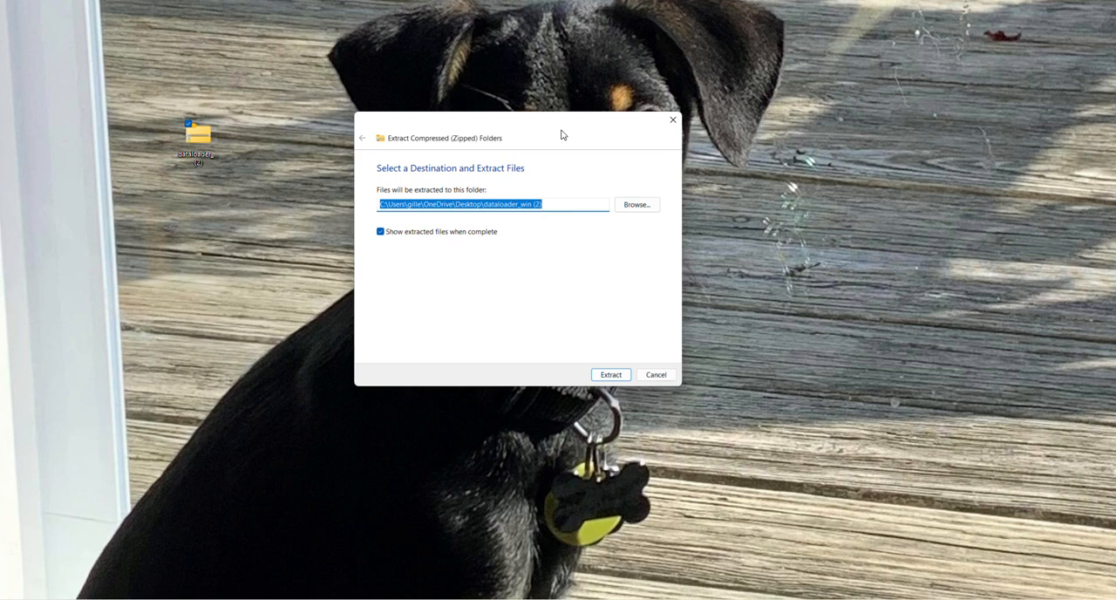
pyautogui.moveTo(513, 217)
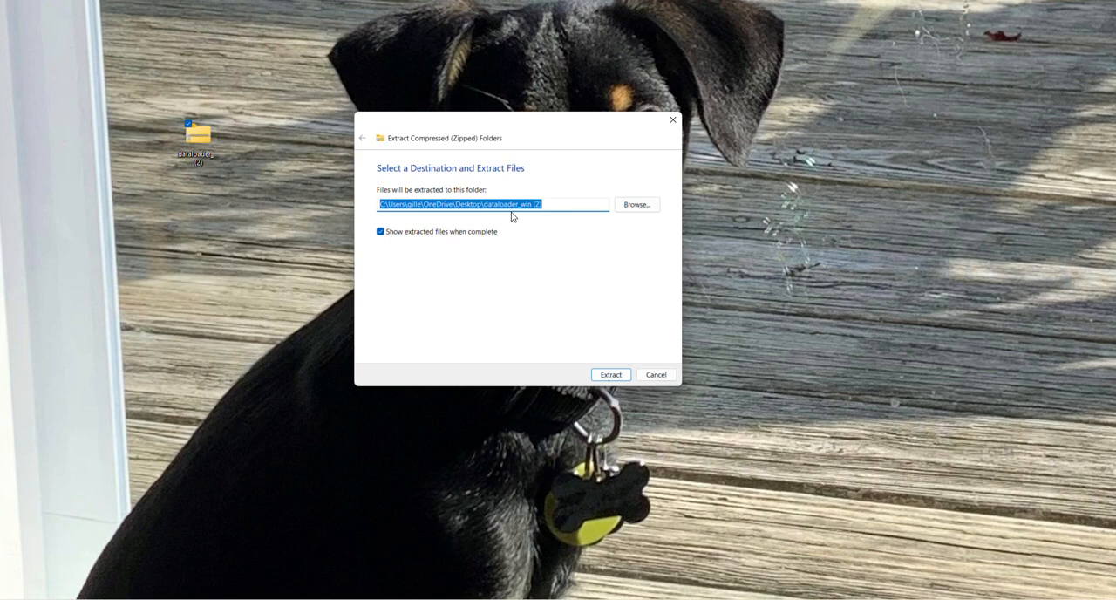
pyautogui.moveTo(593, 349)
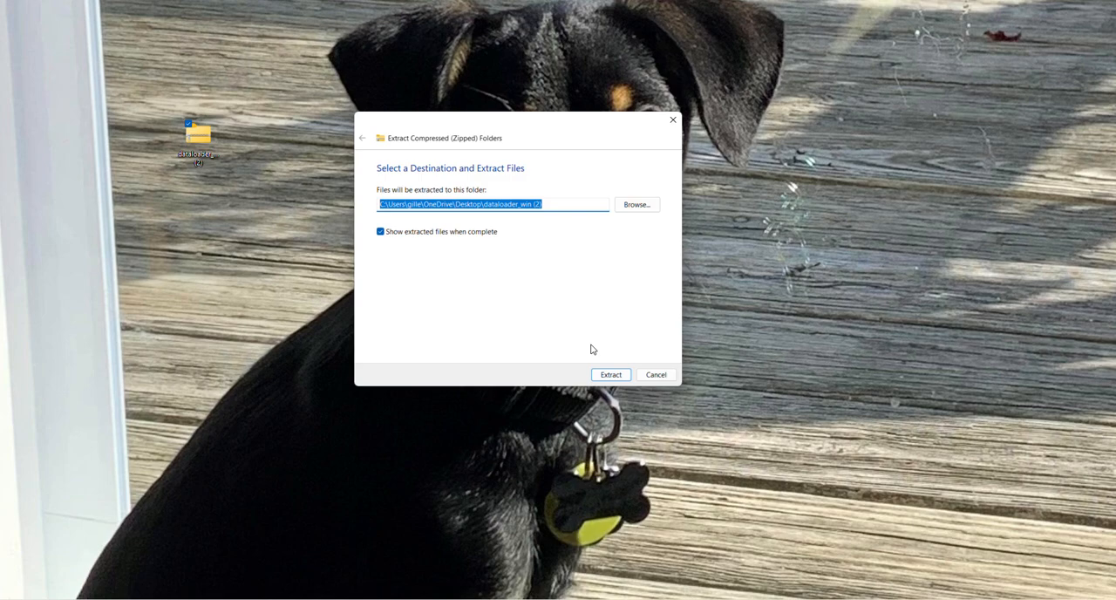
pyautogui.click(611, 374)
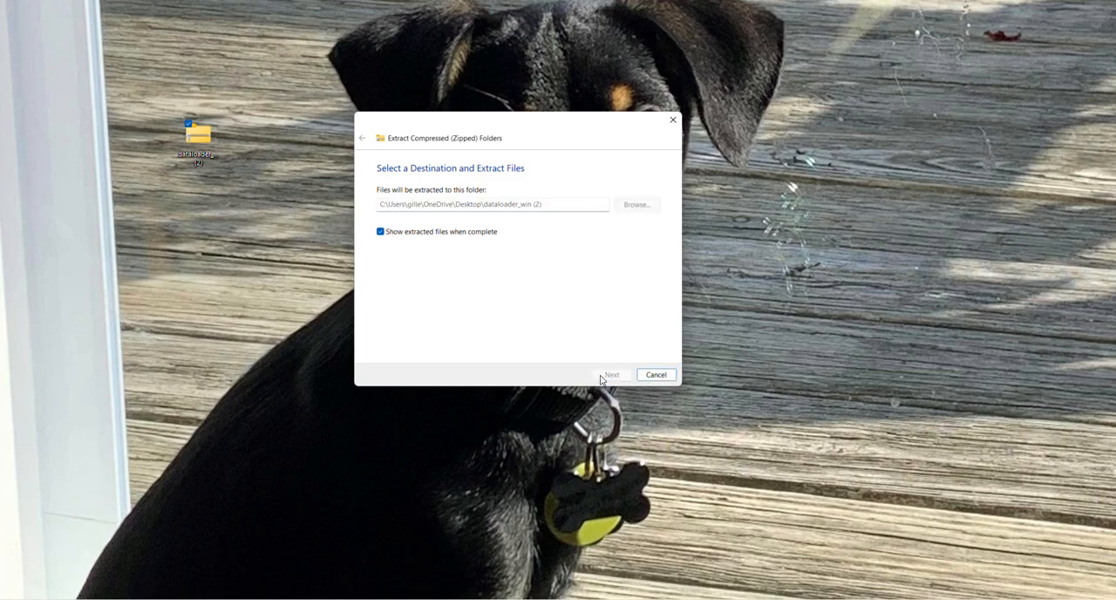
pyautogui.click(611, 374)
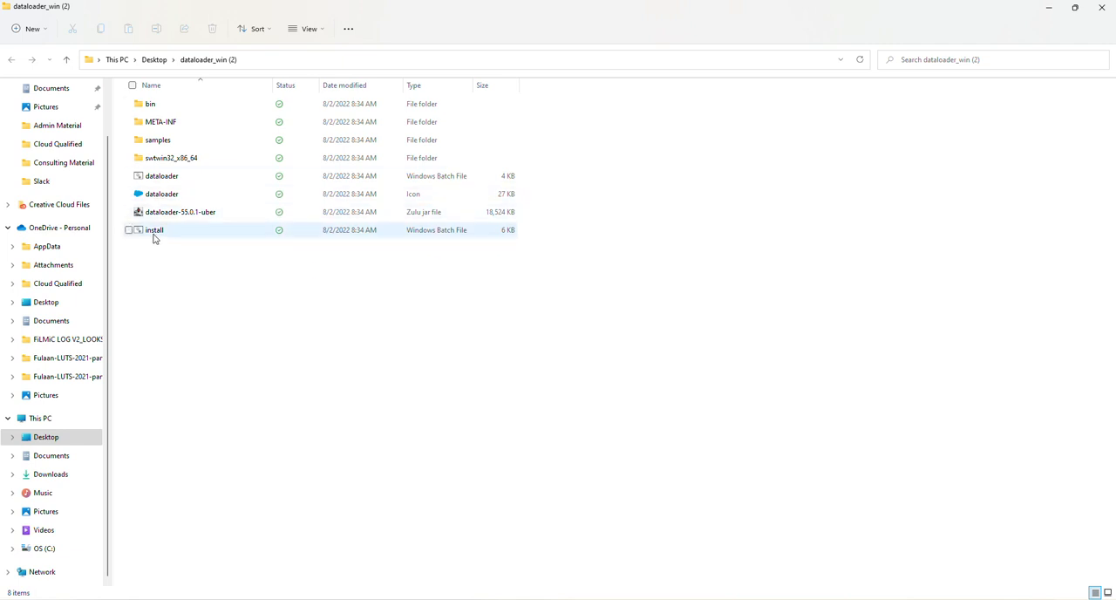
# Run install.bat, bypassing the SmartScreen warning with Run anyway
pyautogui.doubleClick(154, 229)
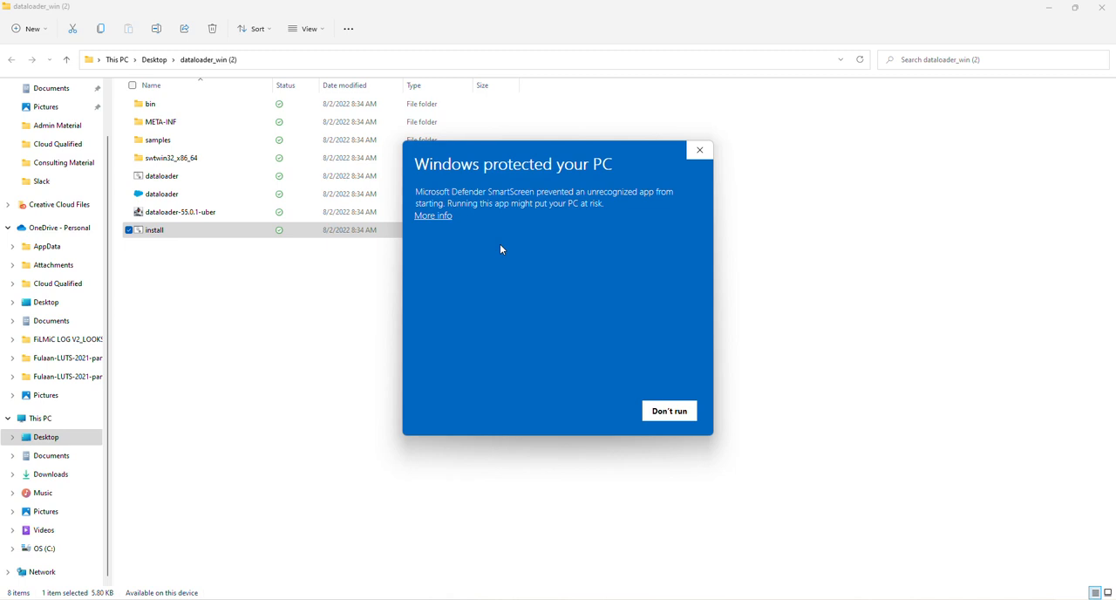
pyautogui.click(433, 215)
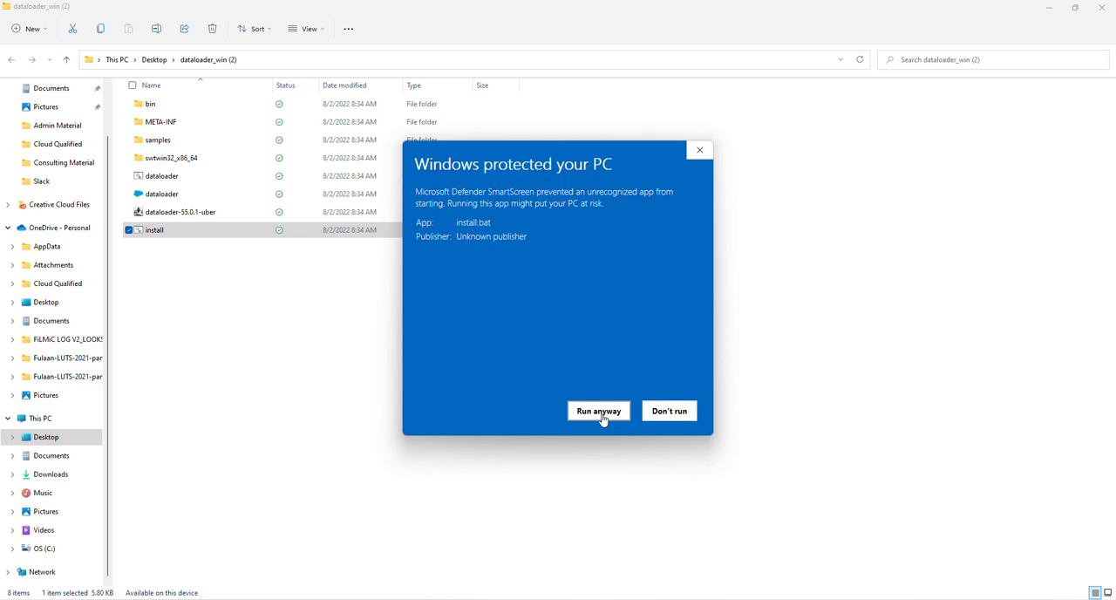
pyautogui.click(598, 411)
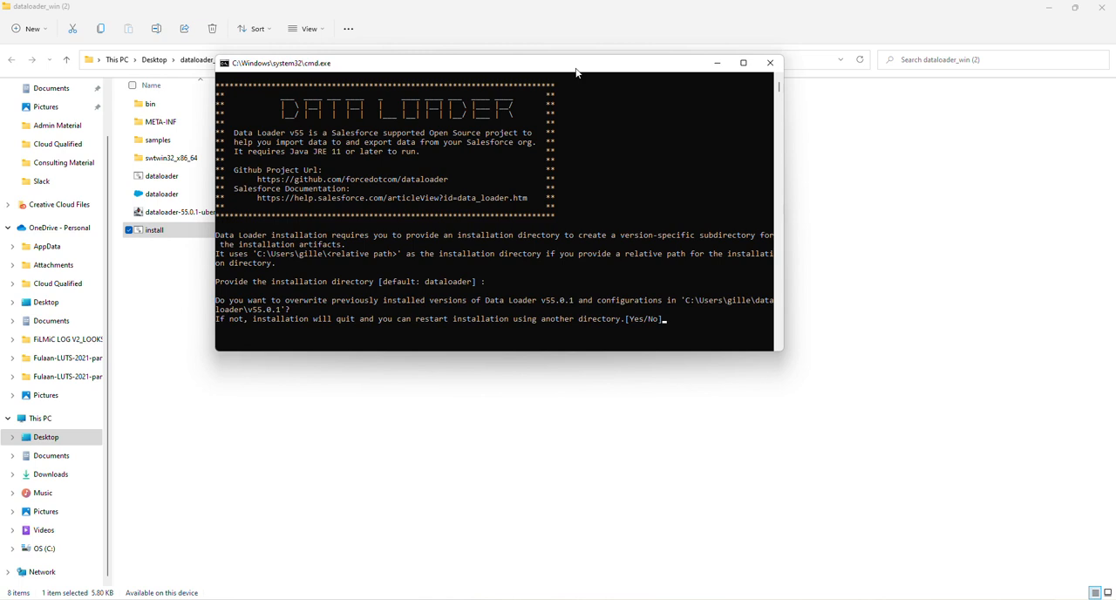
# Answer Yes to overwrite, start menu shortcut and desktop icon prompts for Data Loader v55.0.1
pyautogui.write('Yes')
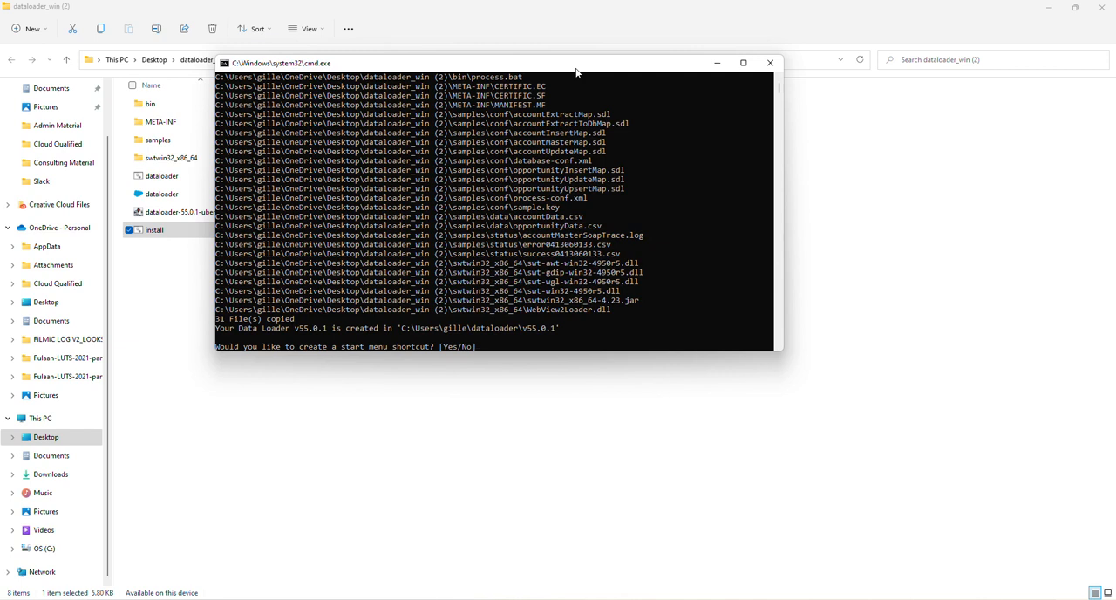
pyautogui.write('Yes')
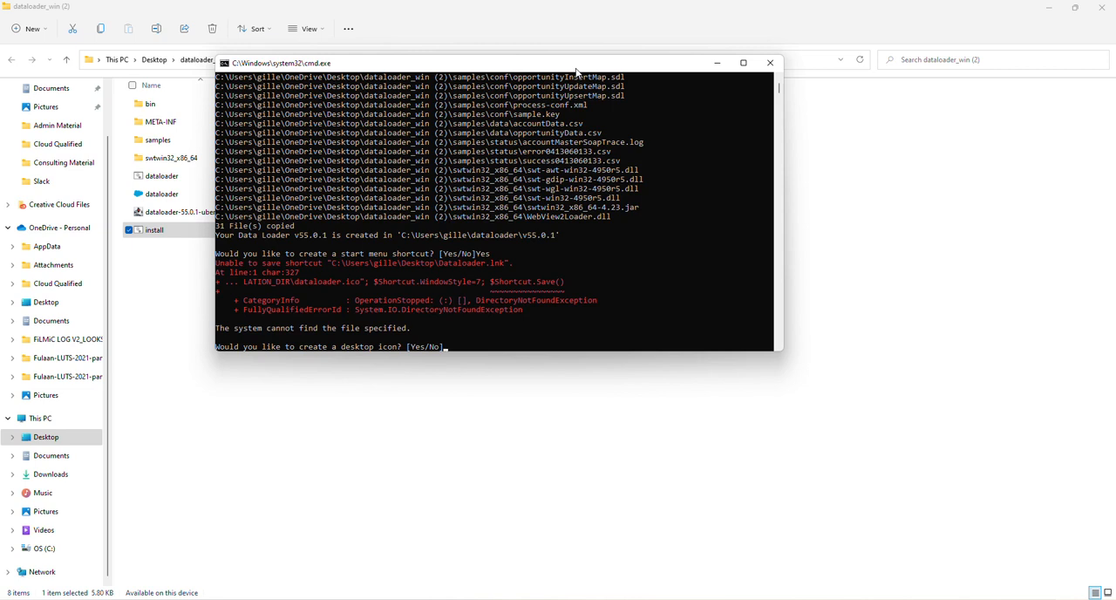
pyautogui.write('Yes')
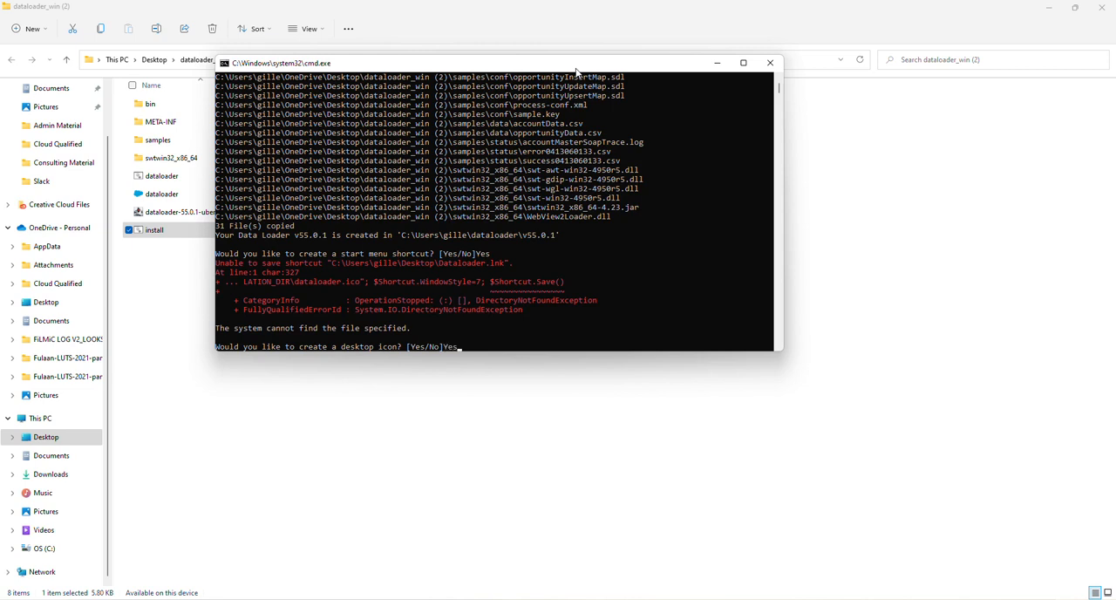
pyautogui.write('Yes')
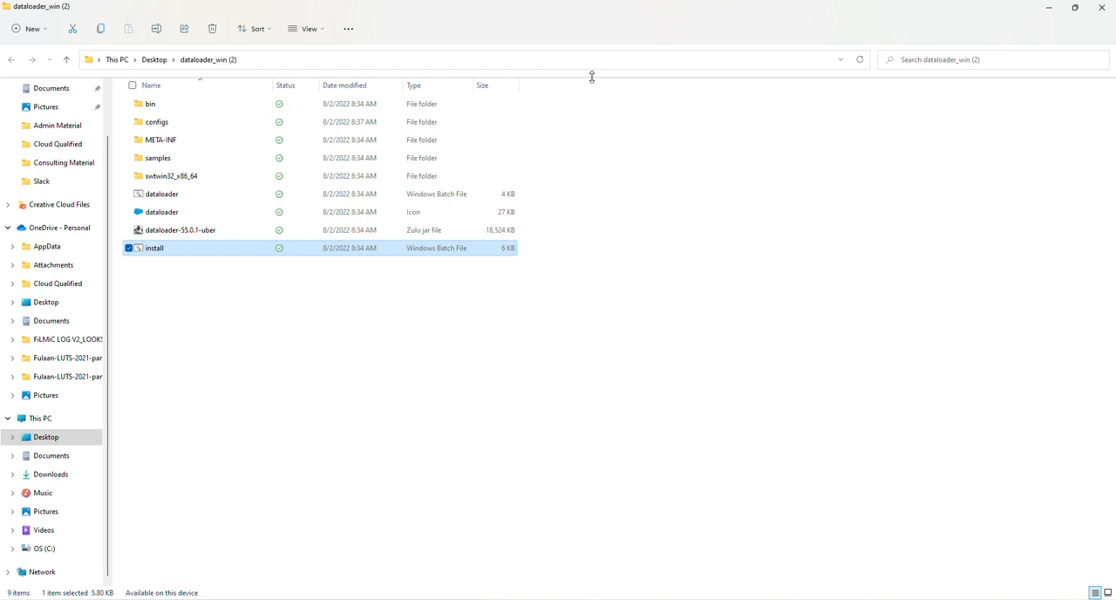
pyautogui.moveTo(593, 82)
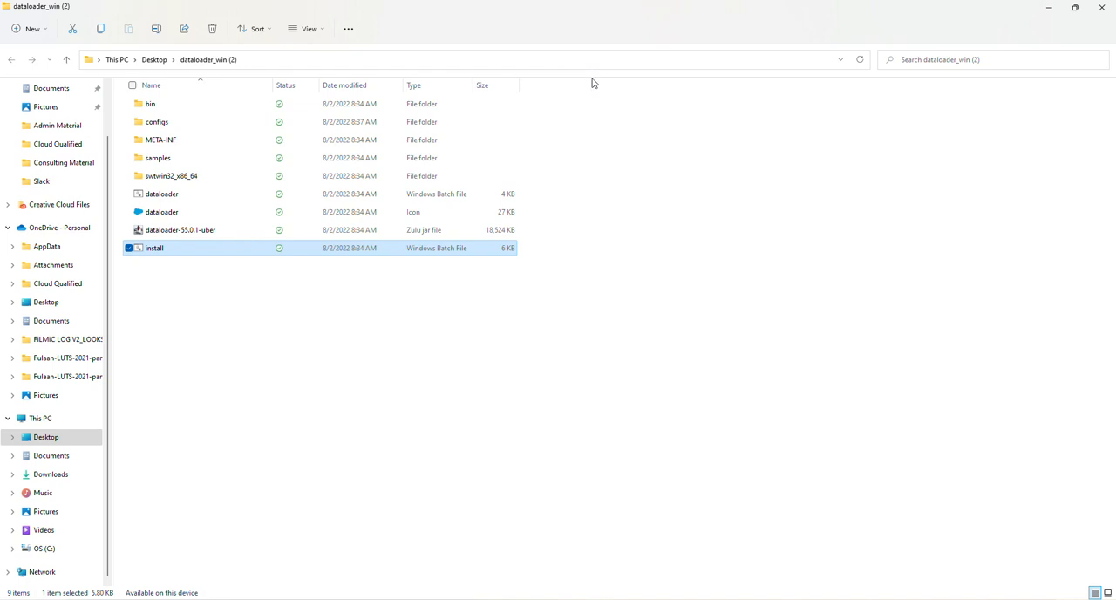
pyautogui.moveTo(150, 240)
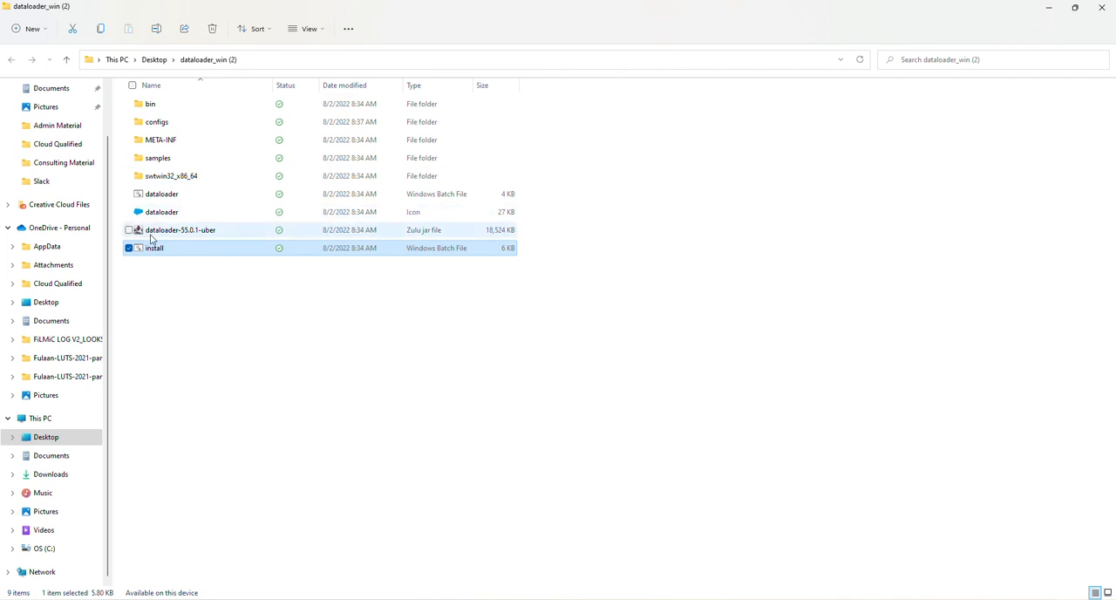
pyautogui.moveTo(179, 229)
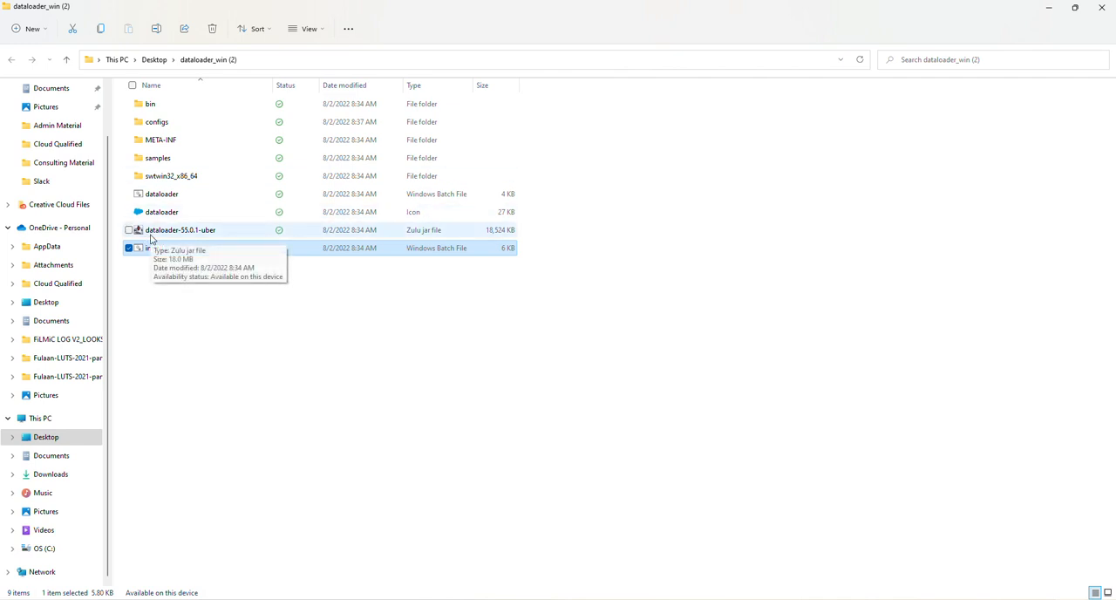
# Create a shortcut to dataloader-55.0.1-uber and restore down Explorer to show the desktop
pyautogui.click(180, 229)
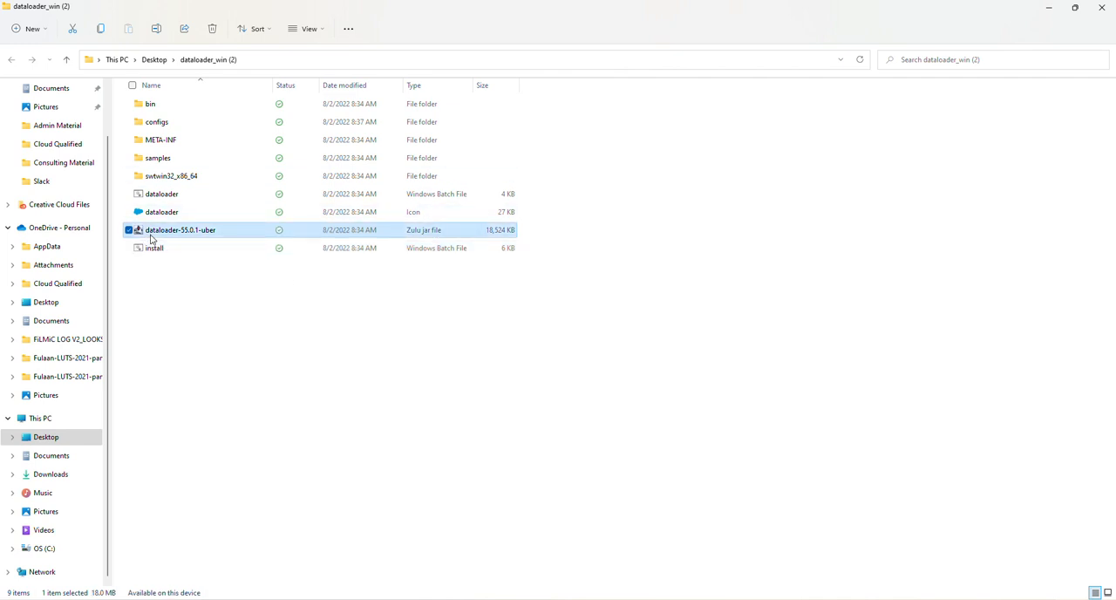
pyautogui.rightClick(178, 229)
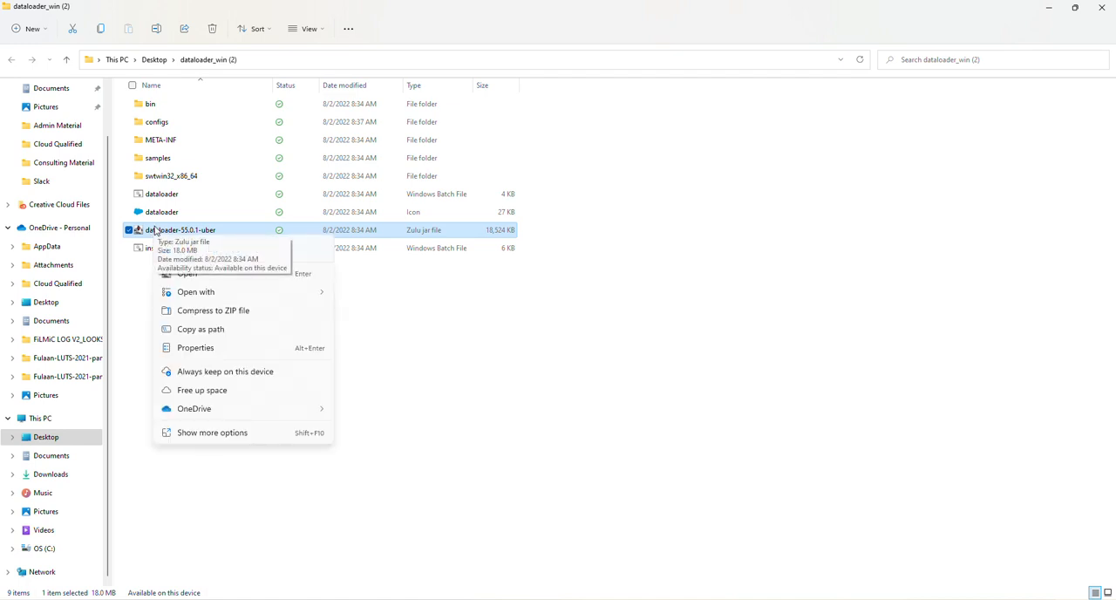
pyautogui.moveTo(220, 434)
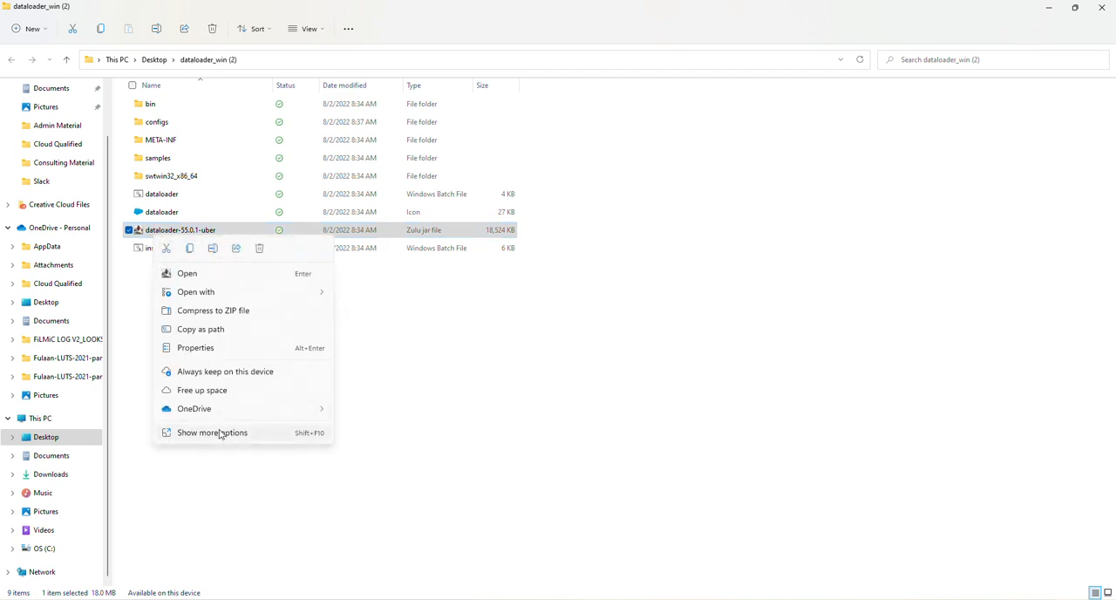
pyautogui.click(212, 433)
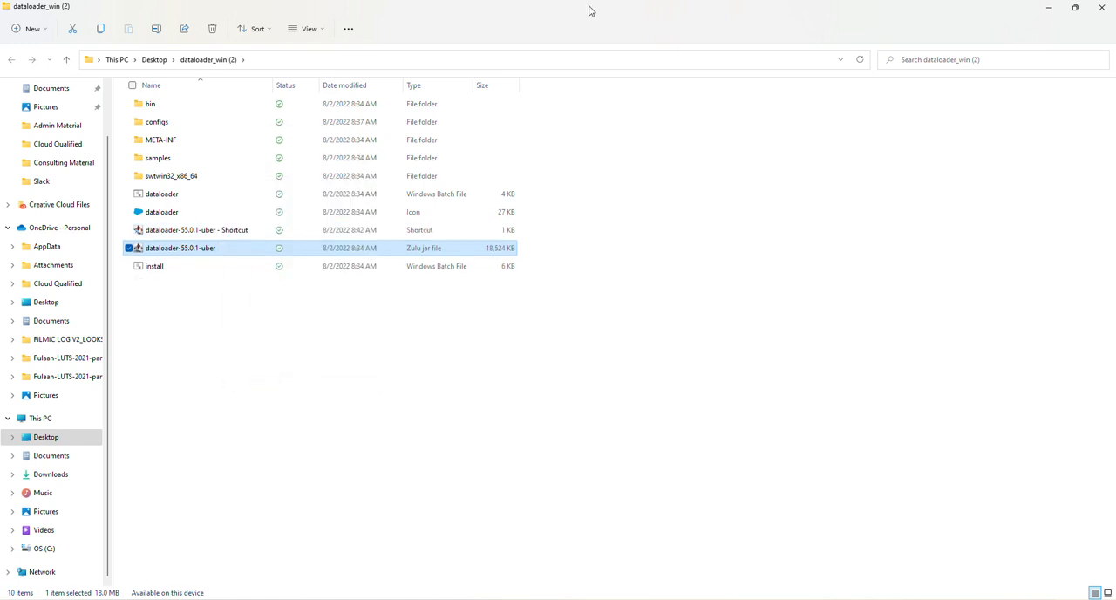
pyautogui.click(1075, 8)
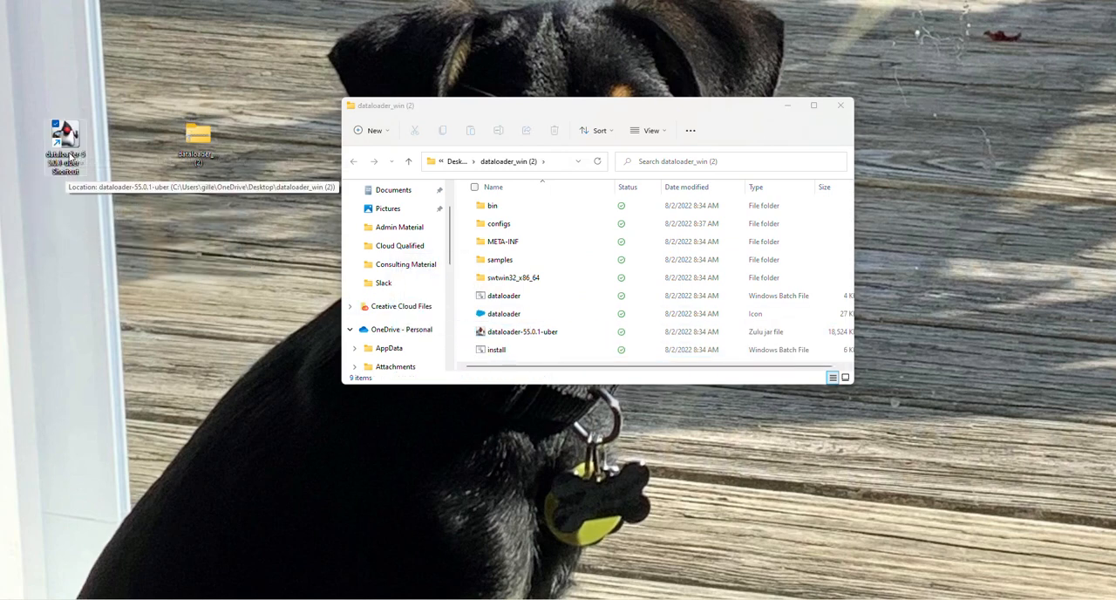
# Launch Data Loader 55.0.1 from the dataloader-55.0.1-uber desktop shortcut
pyautogui.doubleClick(497, 296)
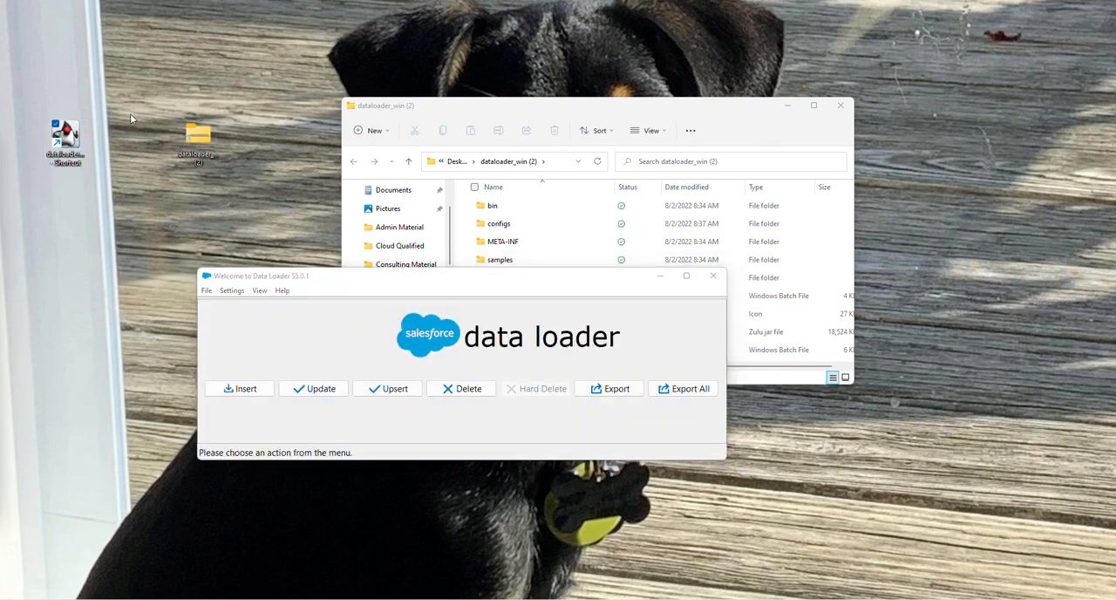
pyautogui.moveTo(95, 132)
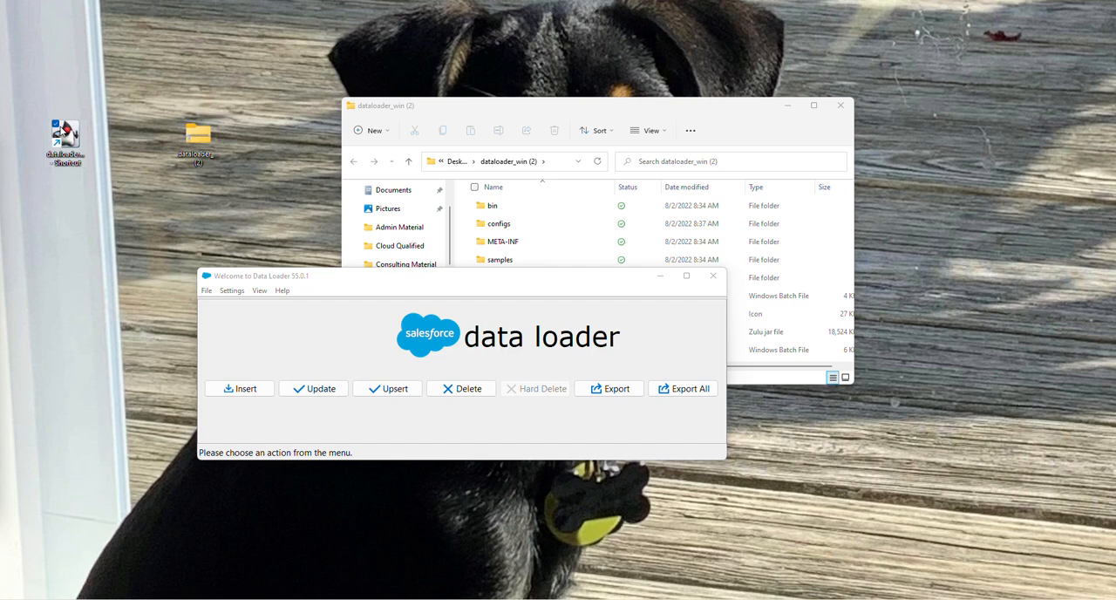
pyautogui.moveTo(272, 361)
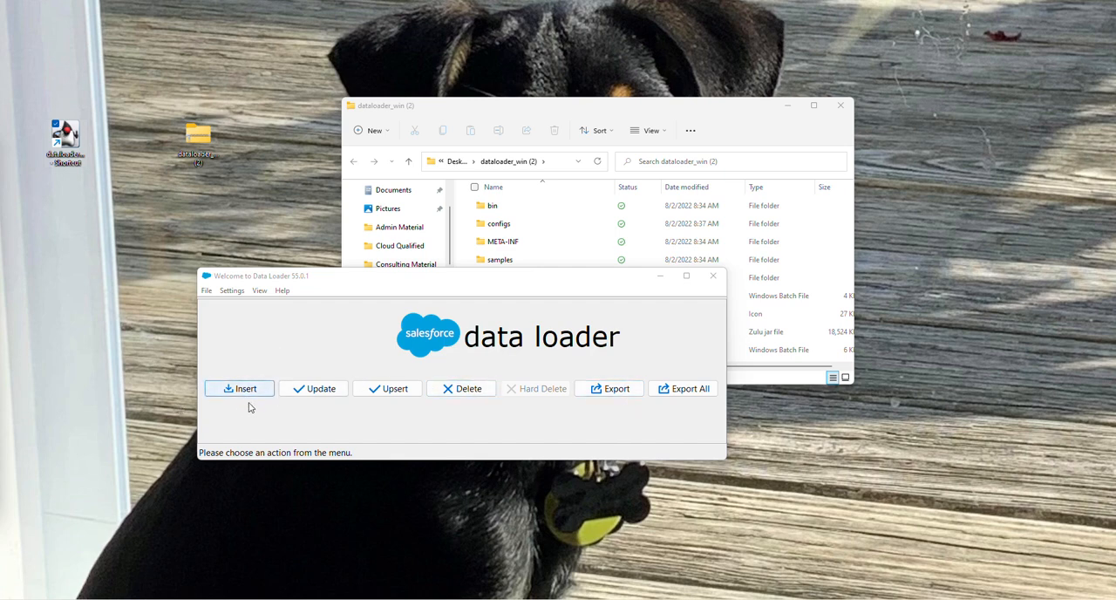
# Start an Insert, log in with OAuth to Production, and focus the Username field
pyautogui.click(240, 388)
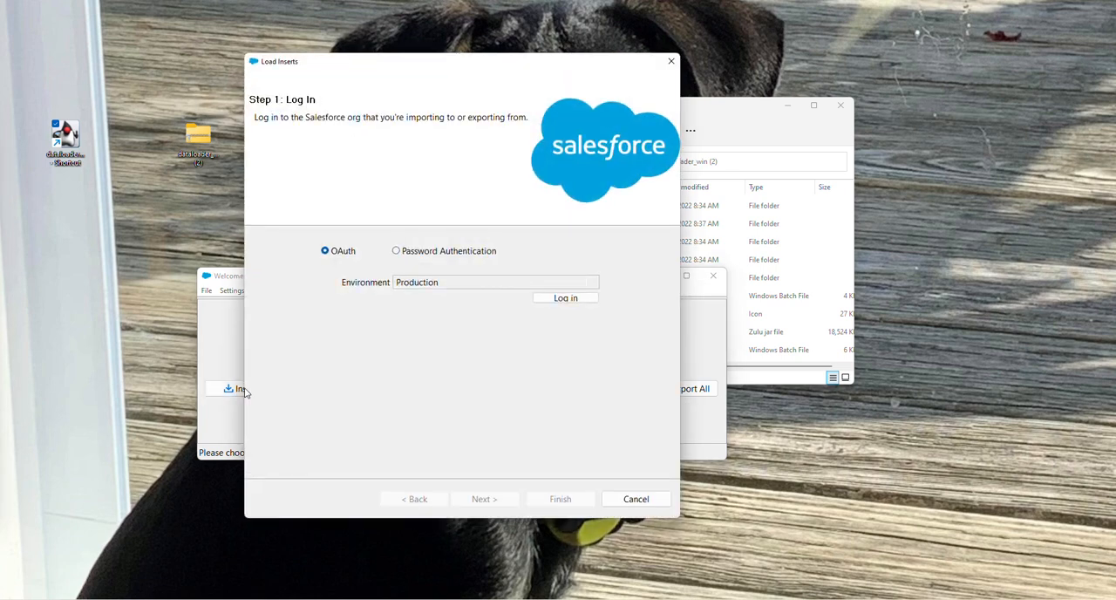
pyautogui.moveTo(349, 263)
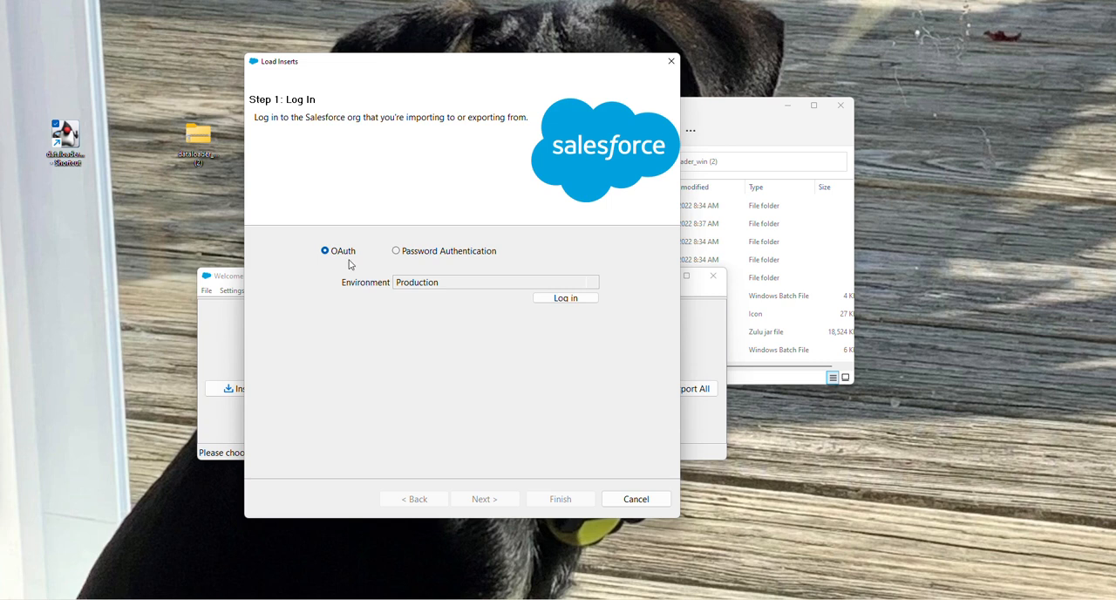
pyautogui.click(396, 251)
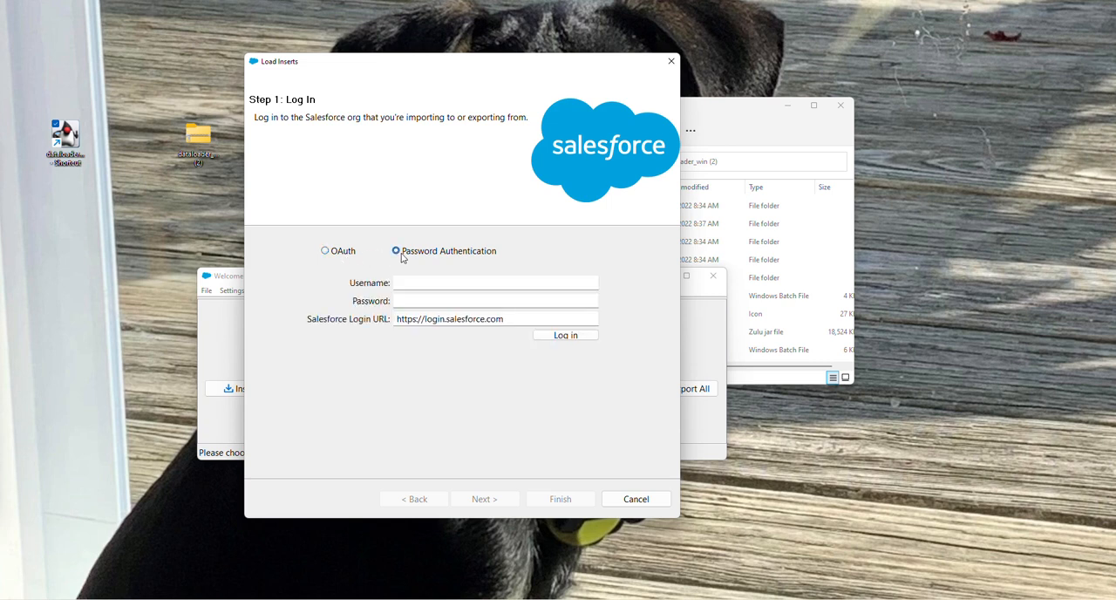
pyautogui.click(325, 252)
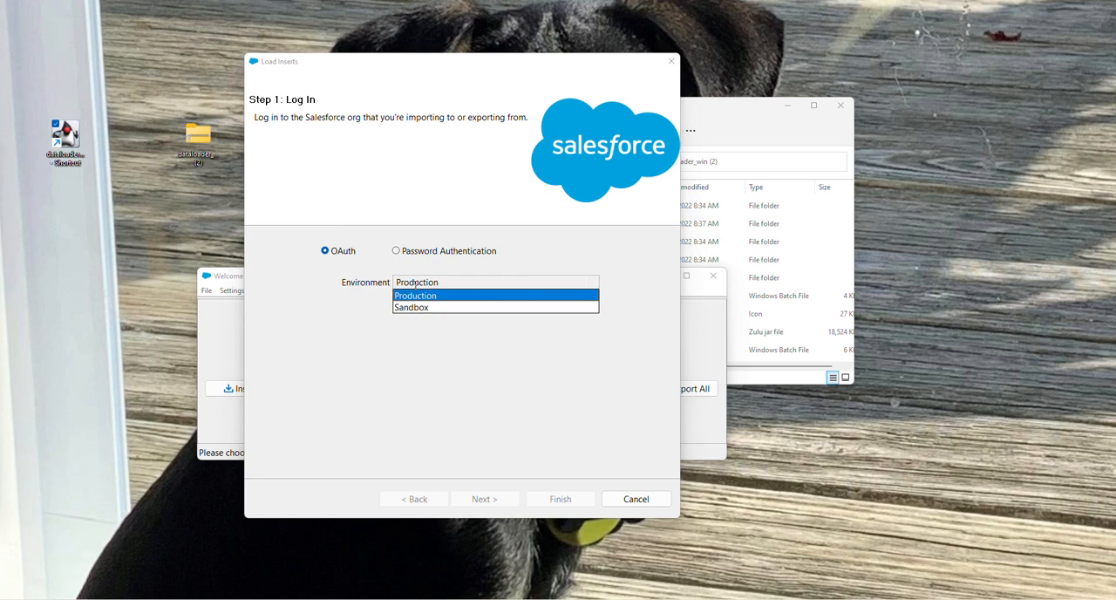
pyautogui.click(416, 295)
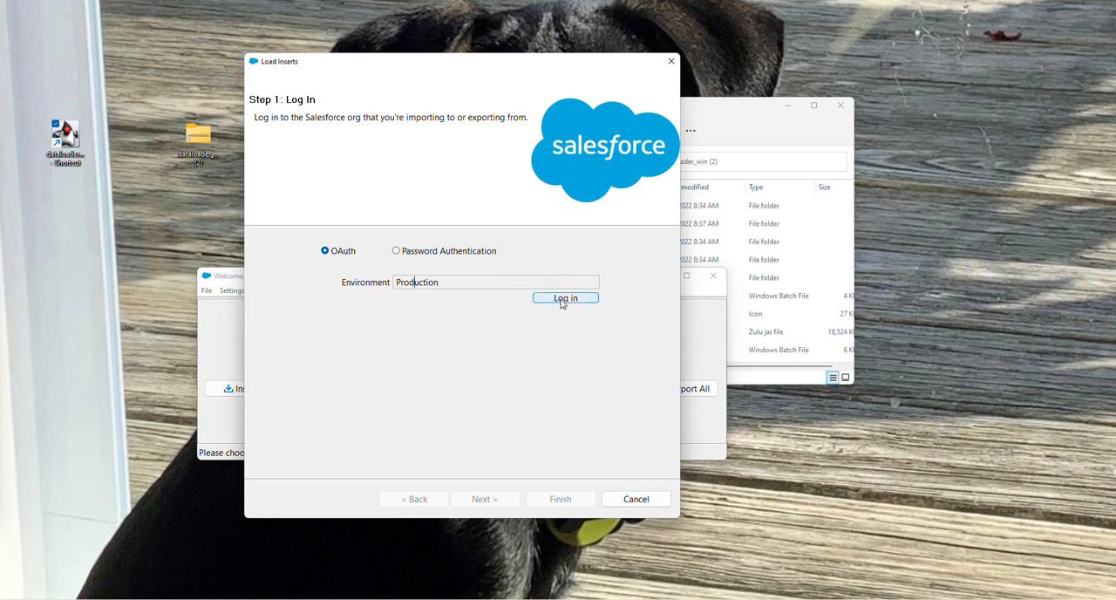
pyautogui.click(565, 298)
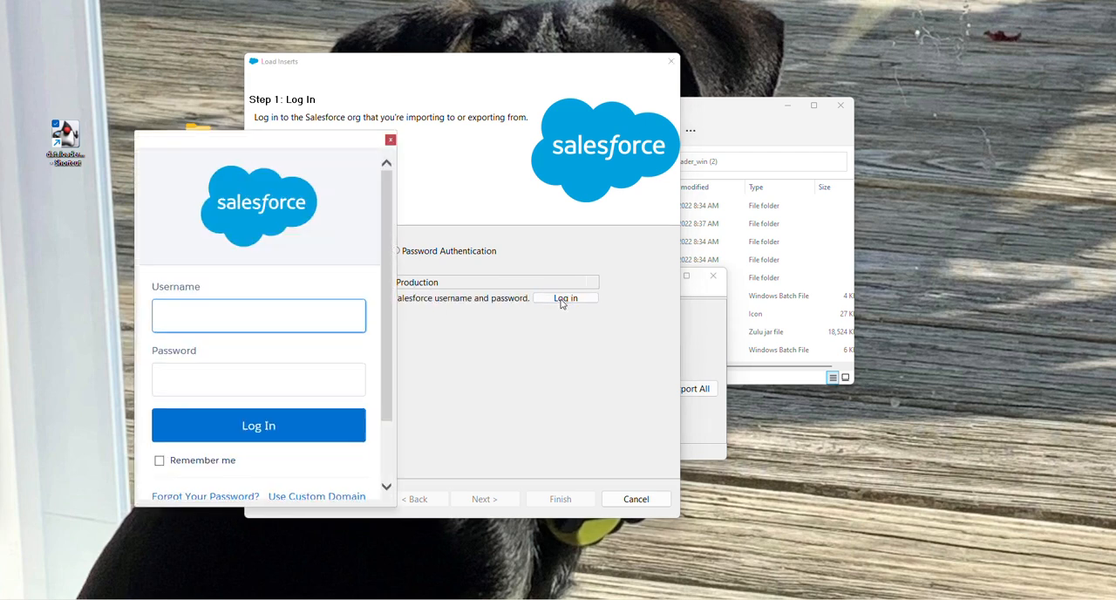
pyautogui.click(259, 316)
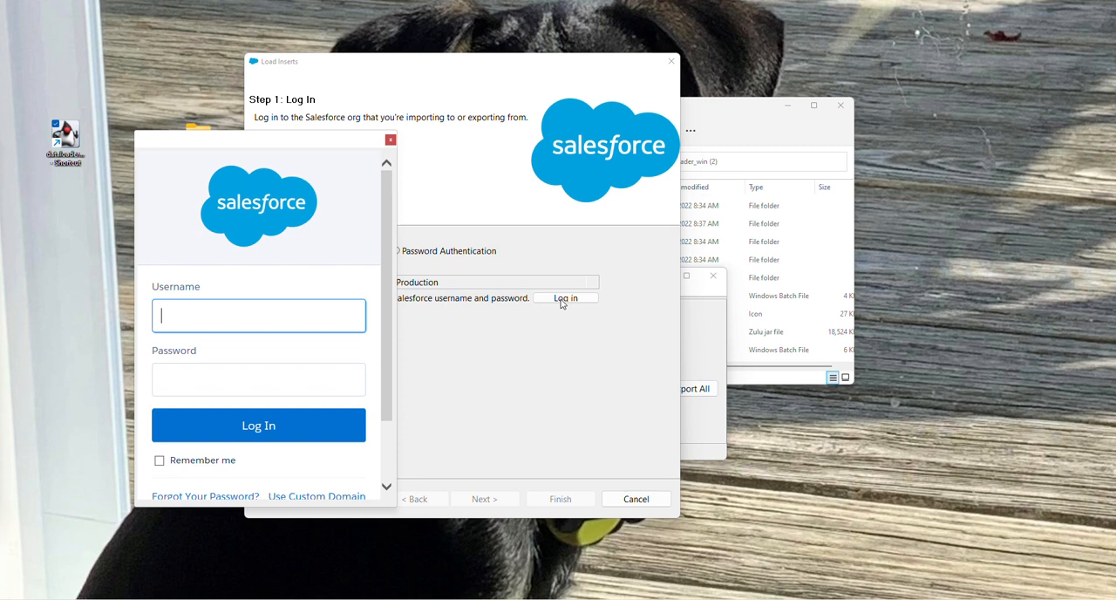